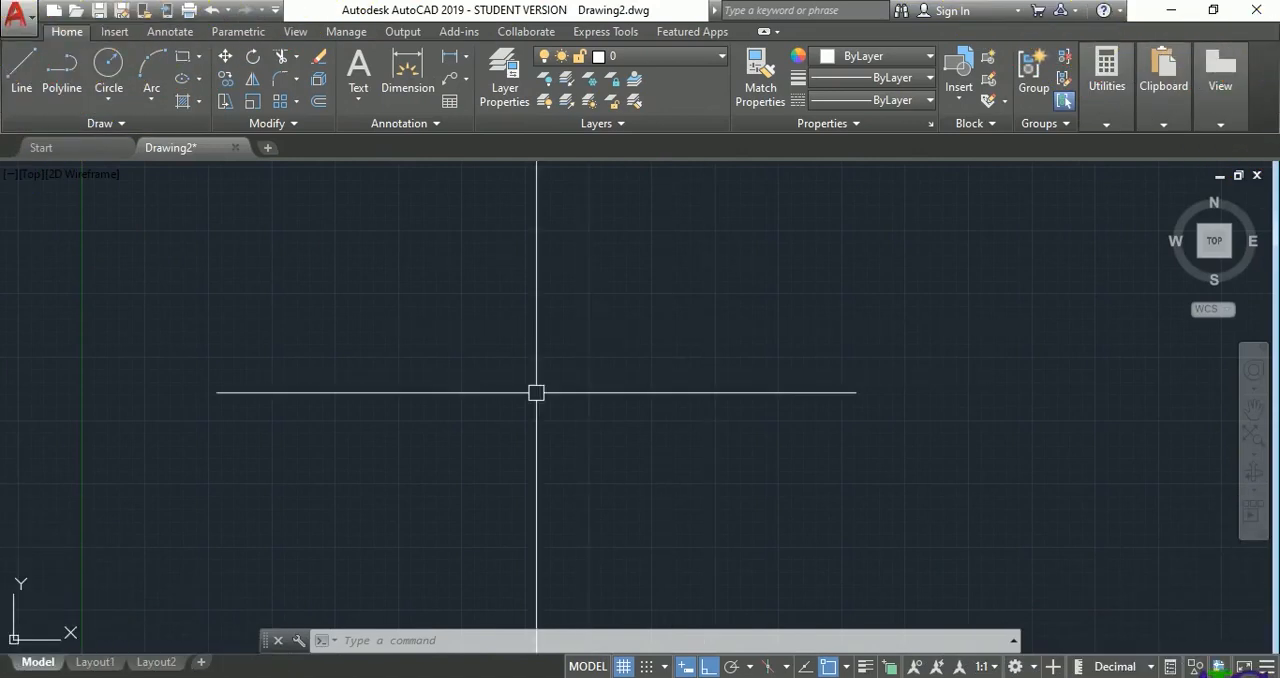
mouse_move(516, 387)
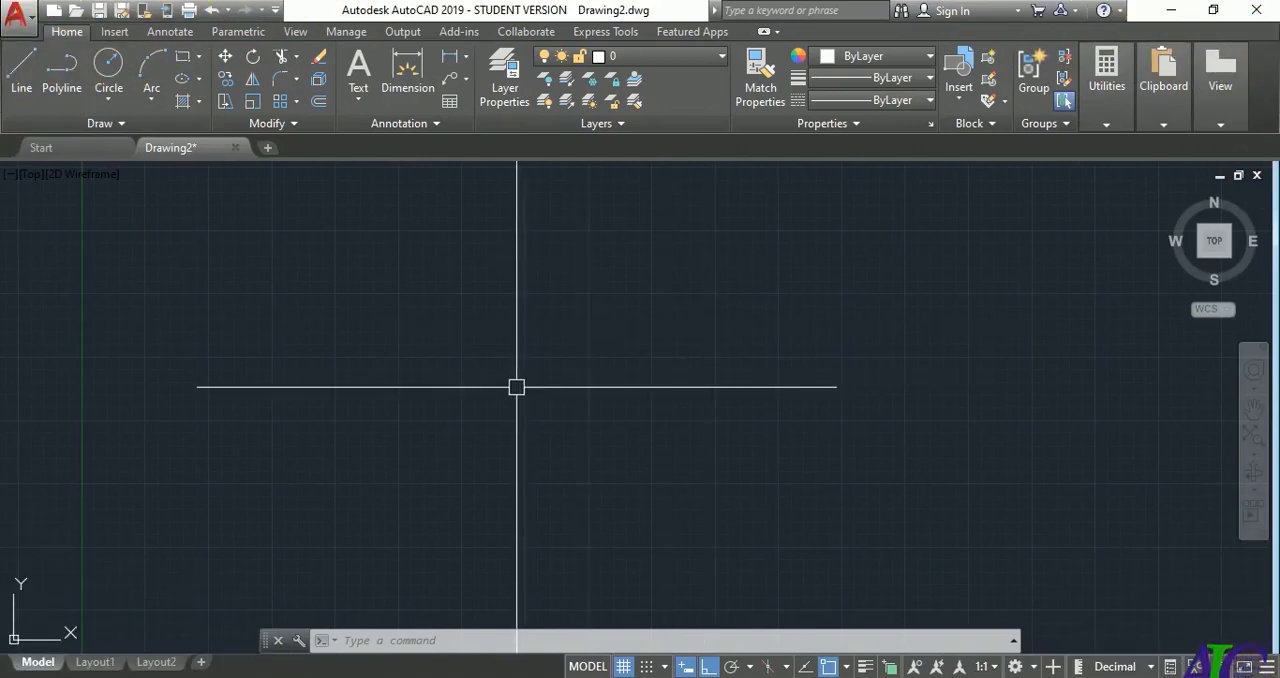
mouse_move(690, 338)
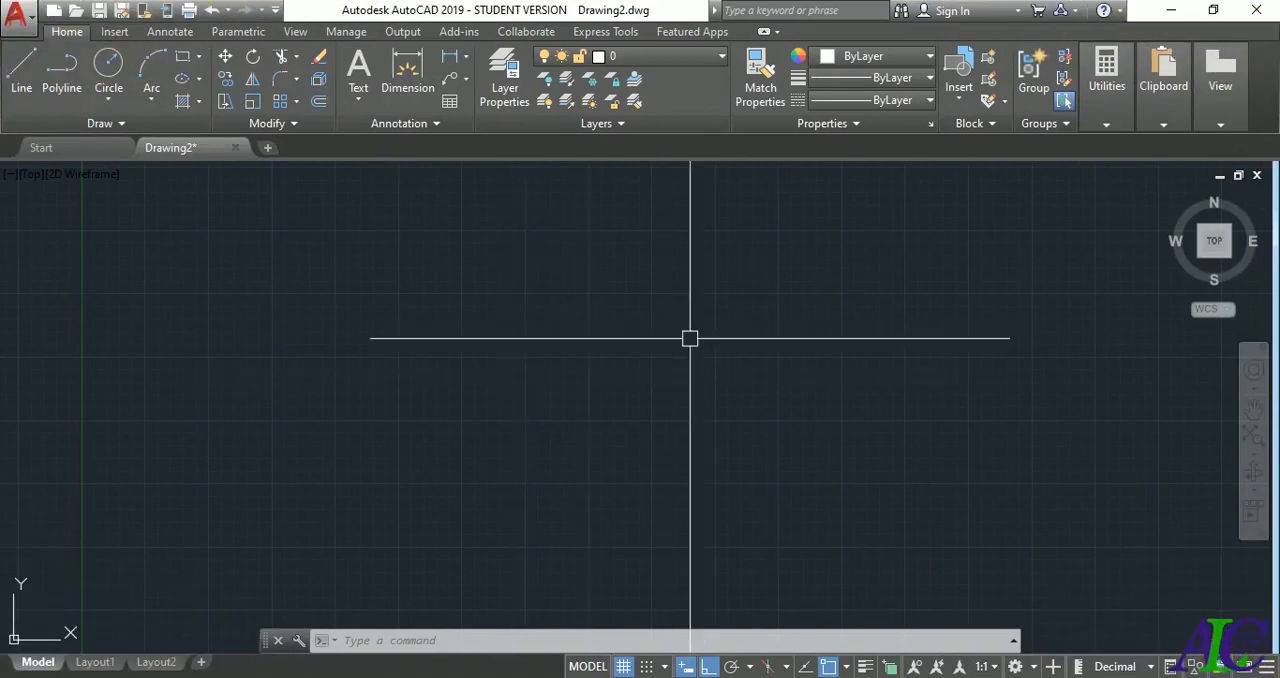
mouse_move(152, 216)
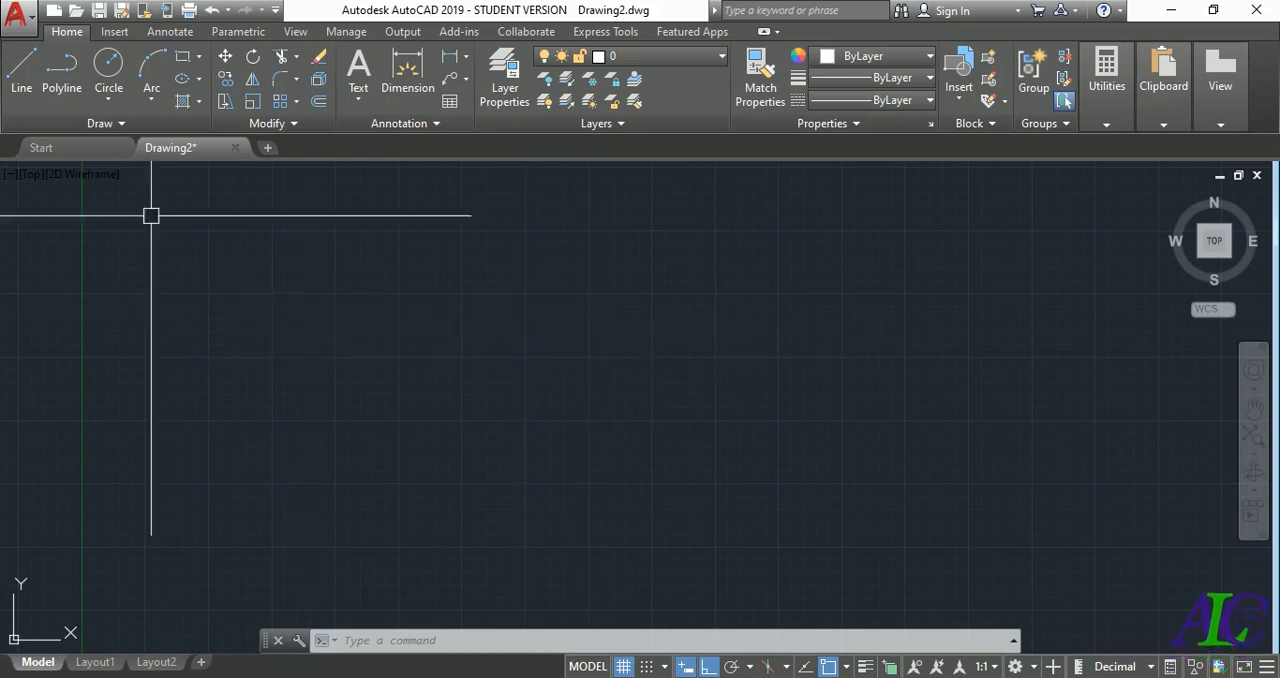
Draw a horizontal line across the middle of the drawing with the Line tool and Ortho on
left_click(20, 68)
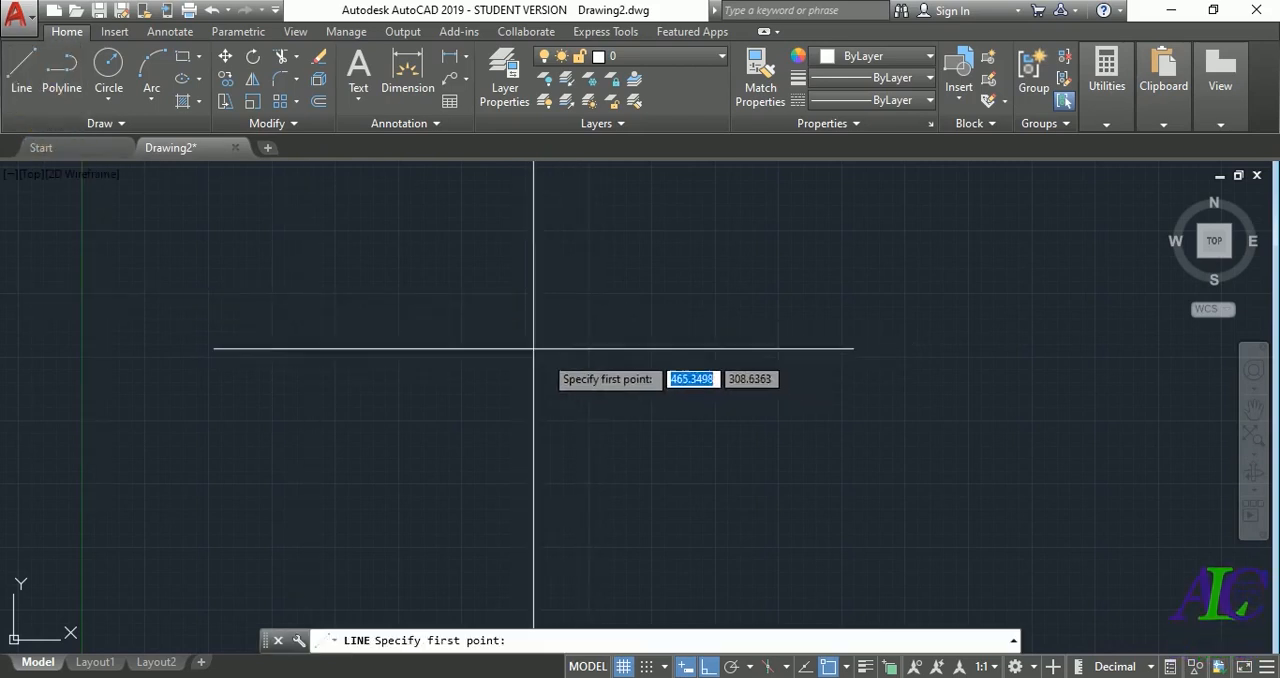
left_click(533, 333)
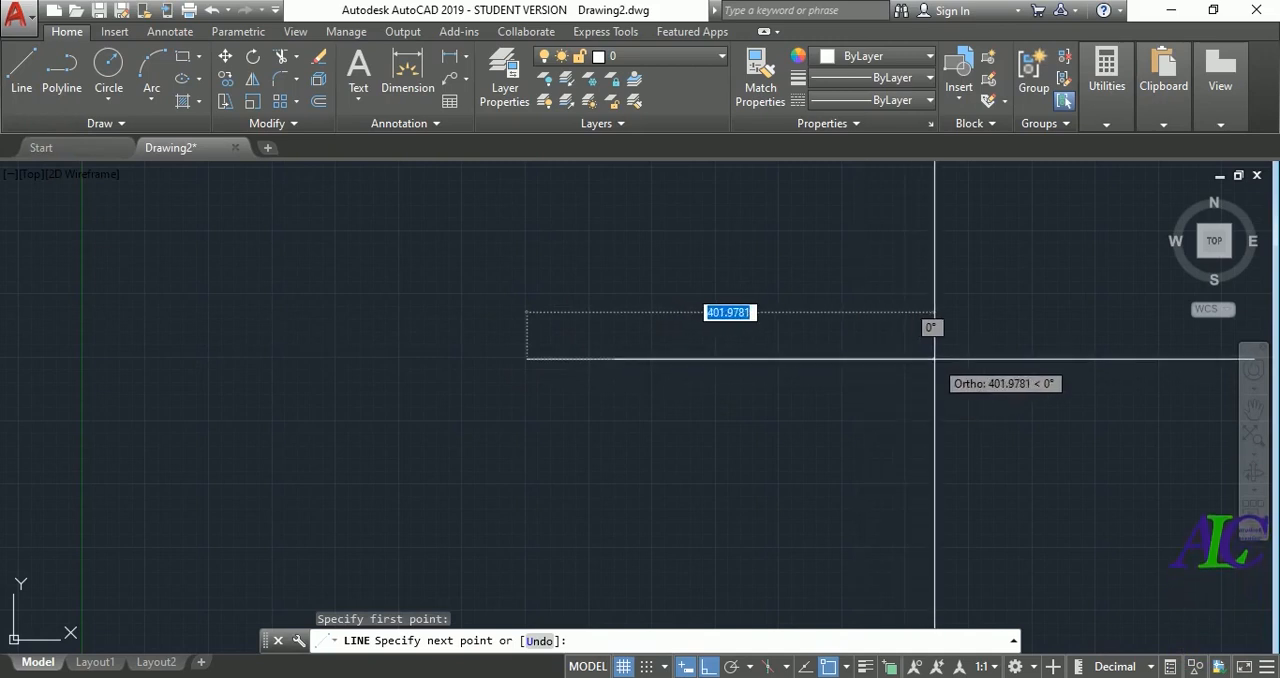
left_click(905, 348)
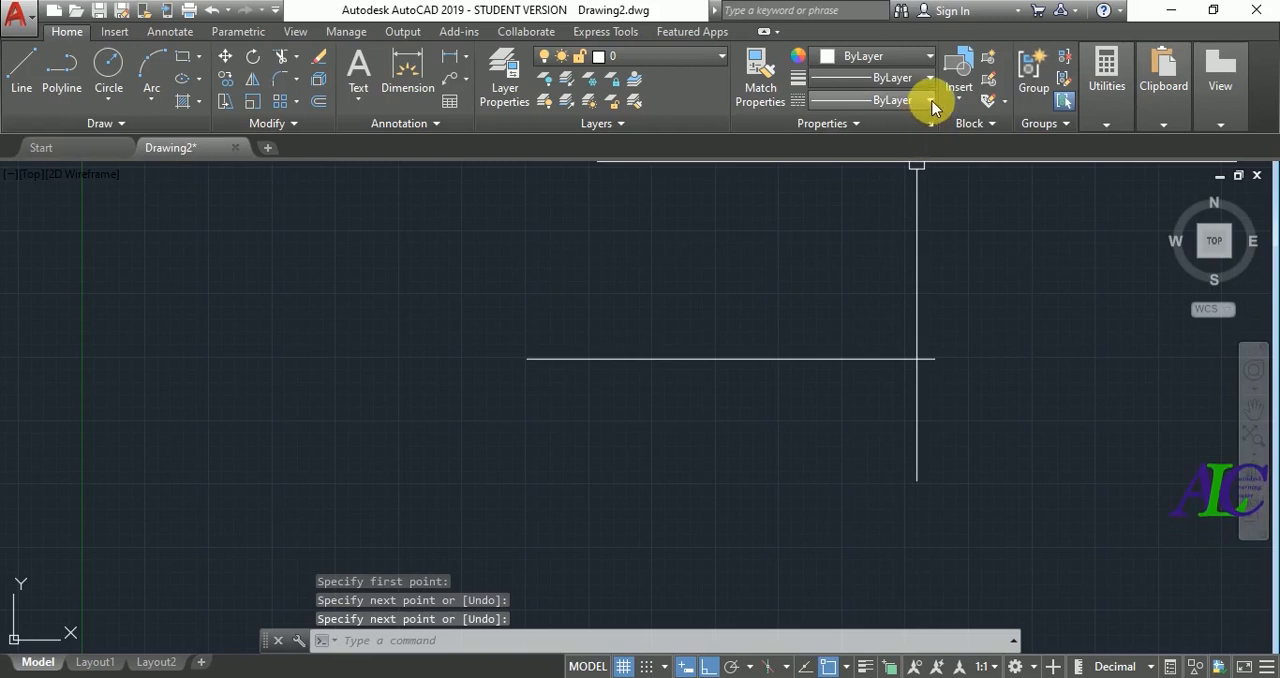
In the linetype manager, load the ACAD_ISO02W100 ISO dash and BORDER linetypes
left_click(929, 99)
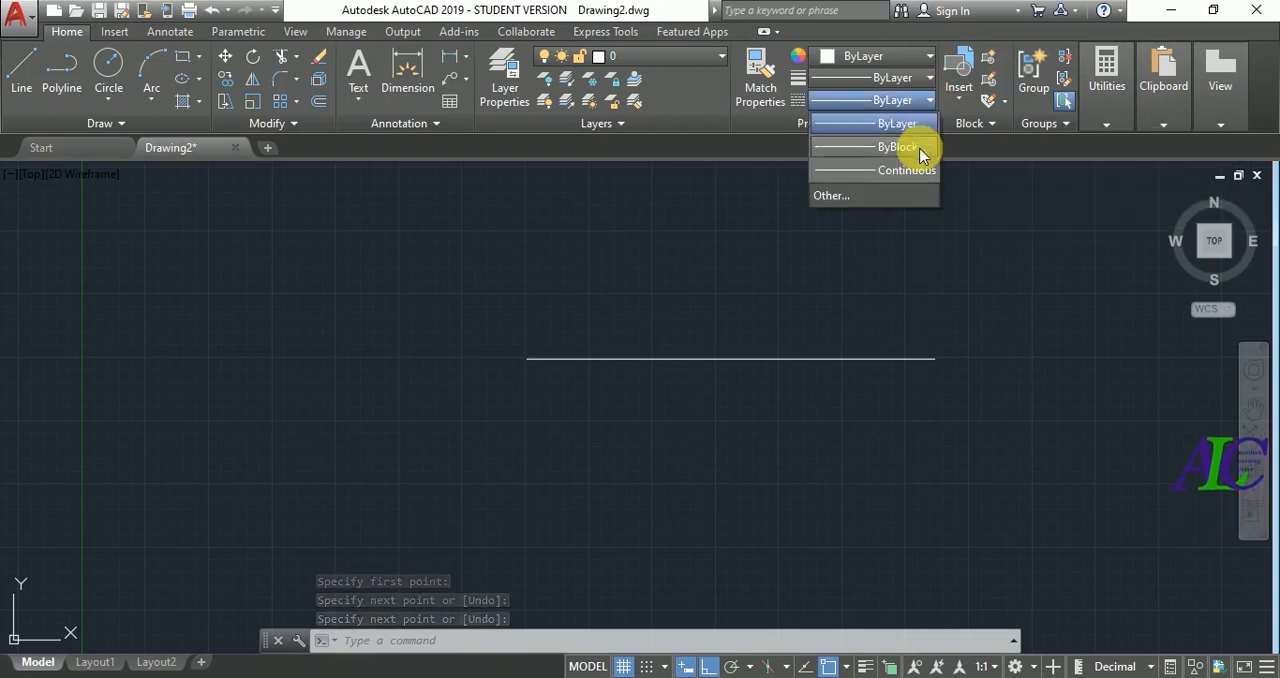
mouse_move(871, 195)
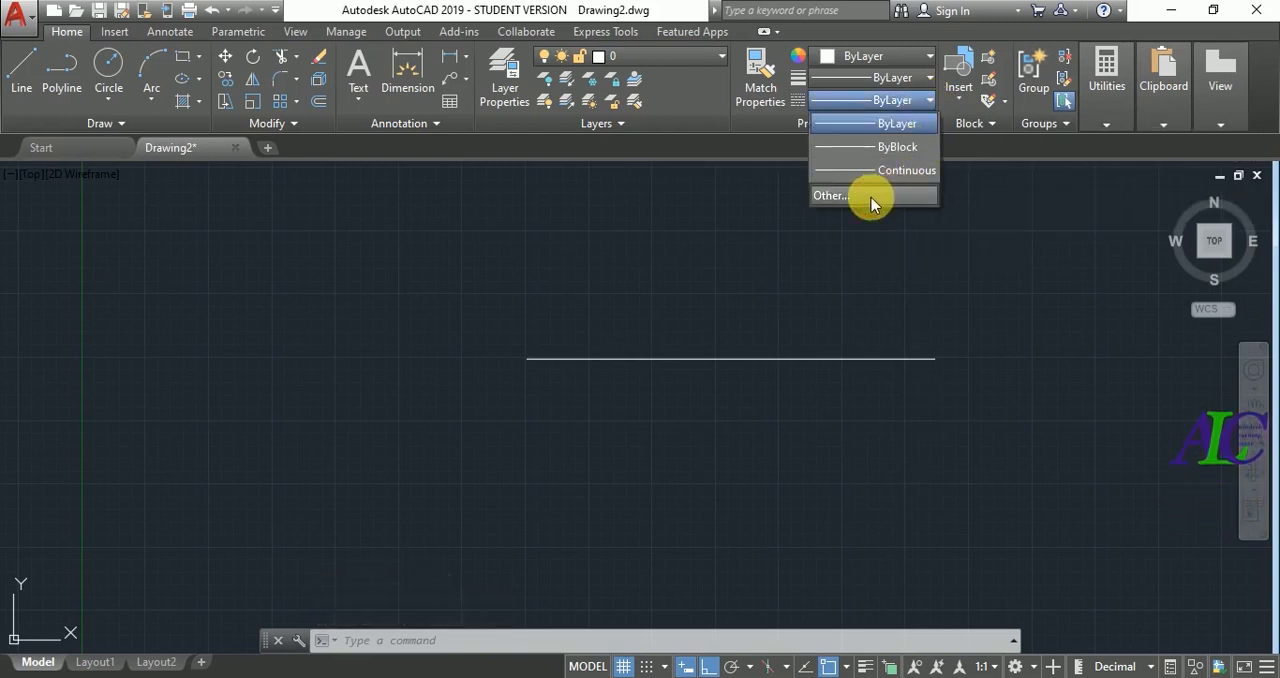
left_click(831, 195)
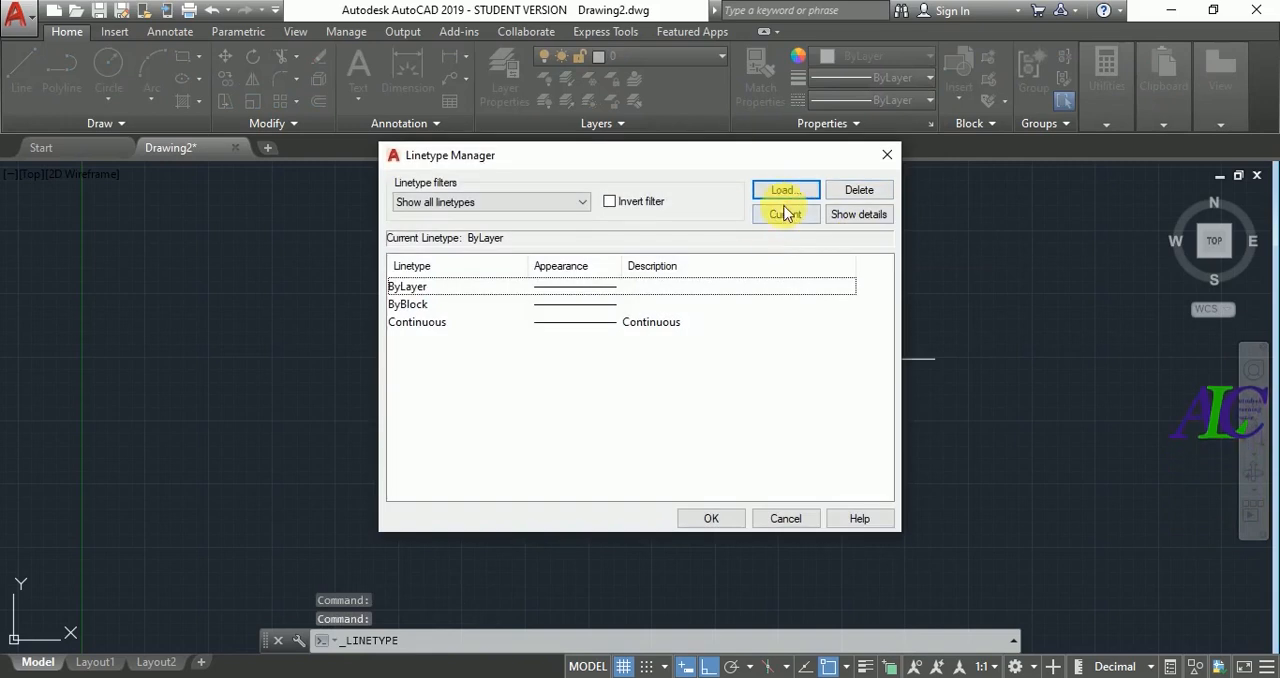
mouse_move(785, 190)
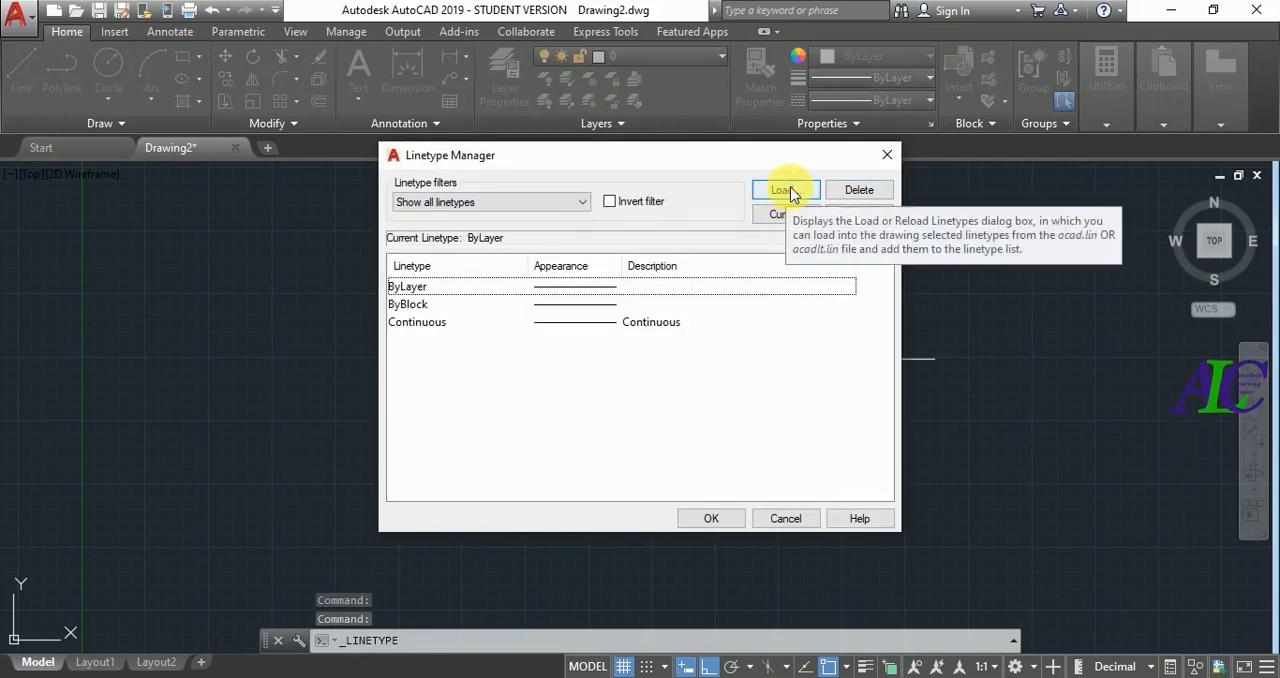
left_click(786, 190)
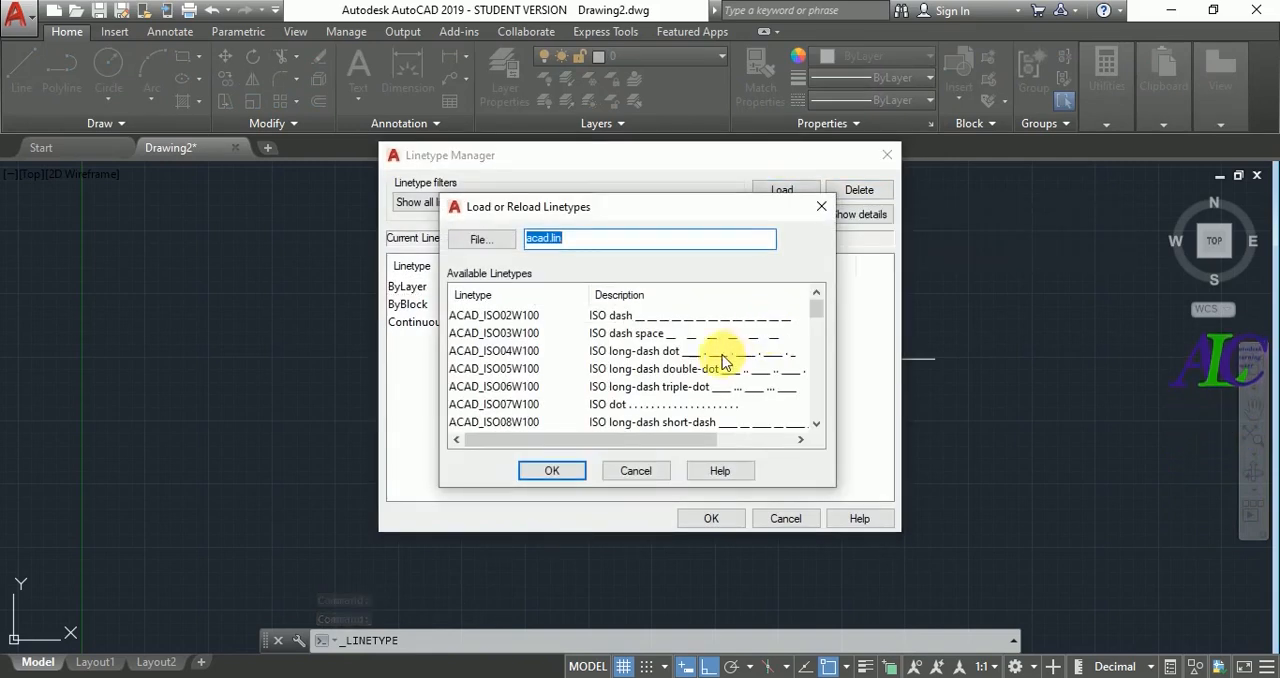
left_click(493, 315)
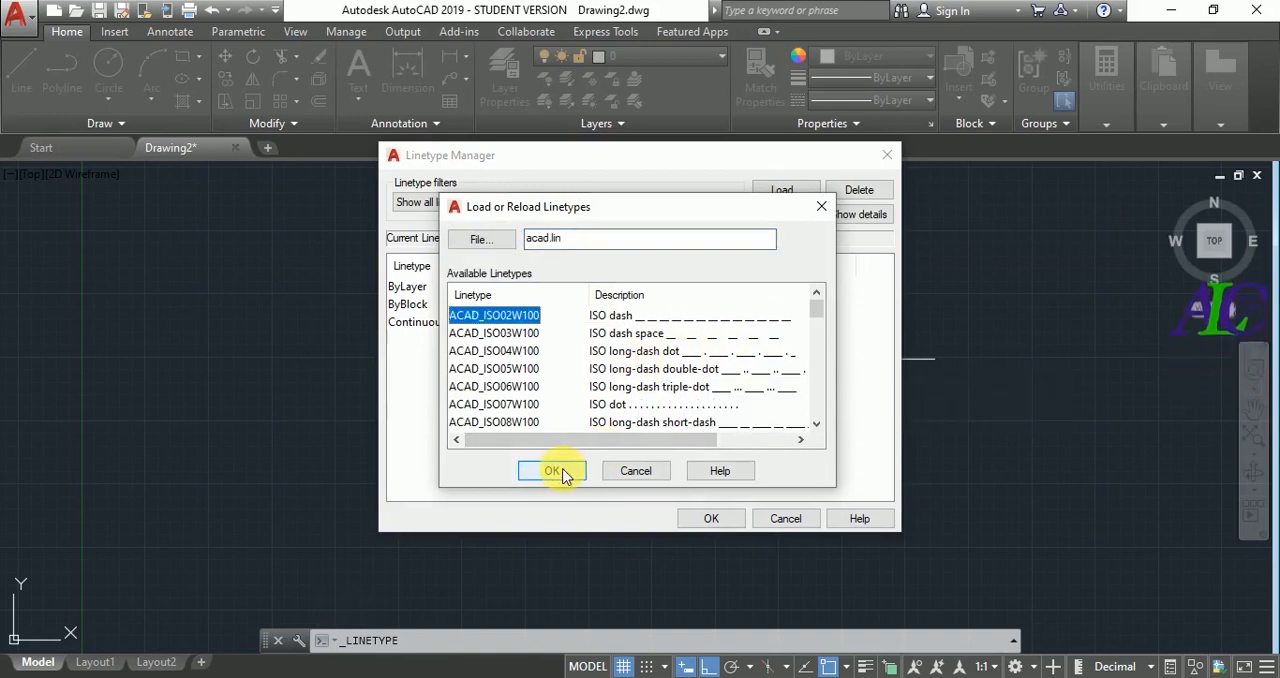
left_click(553, 470)
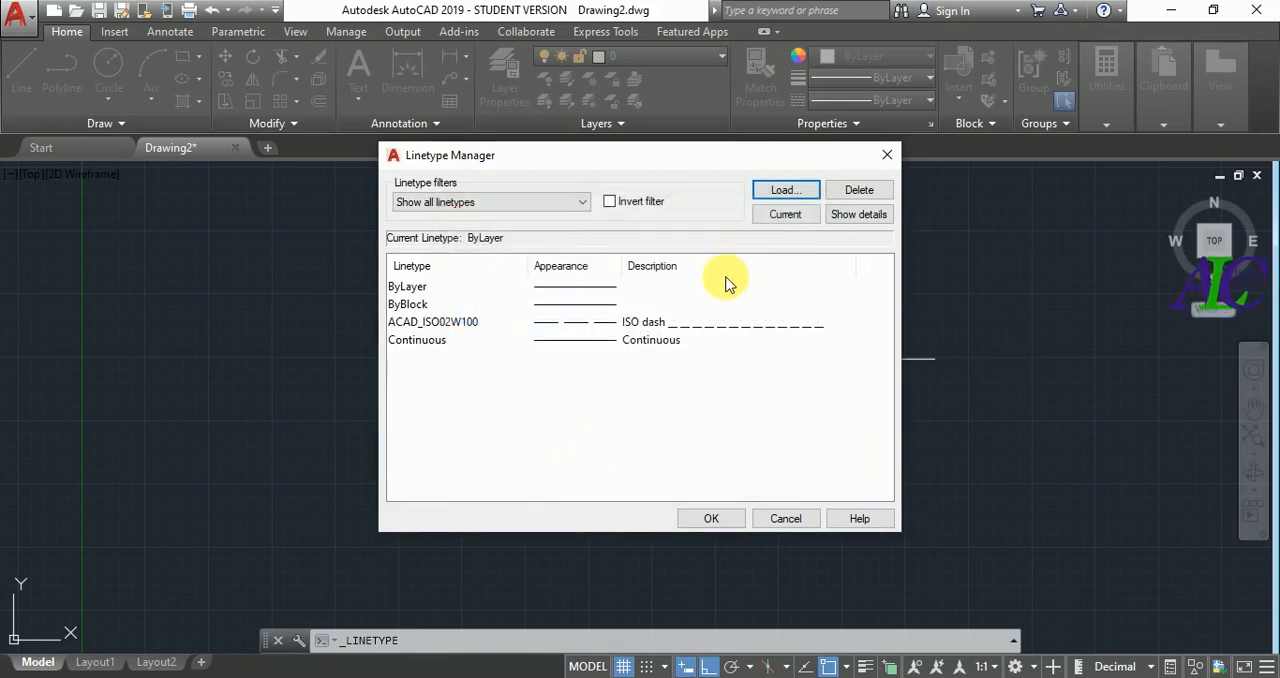
left_click(785, 190)
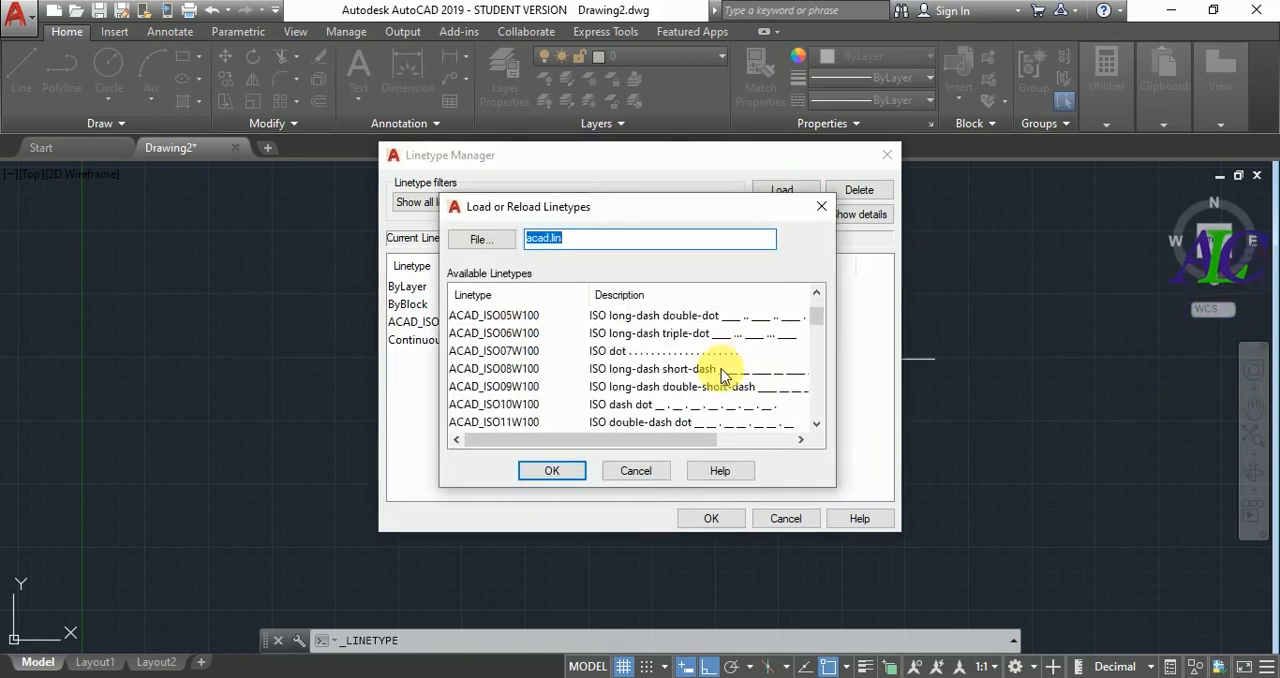
scroll("down", 3)
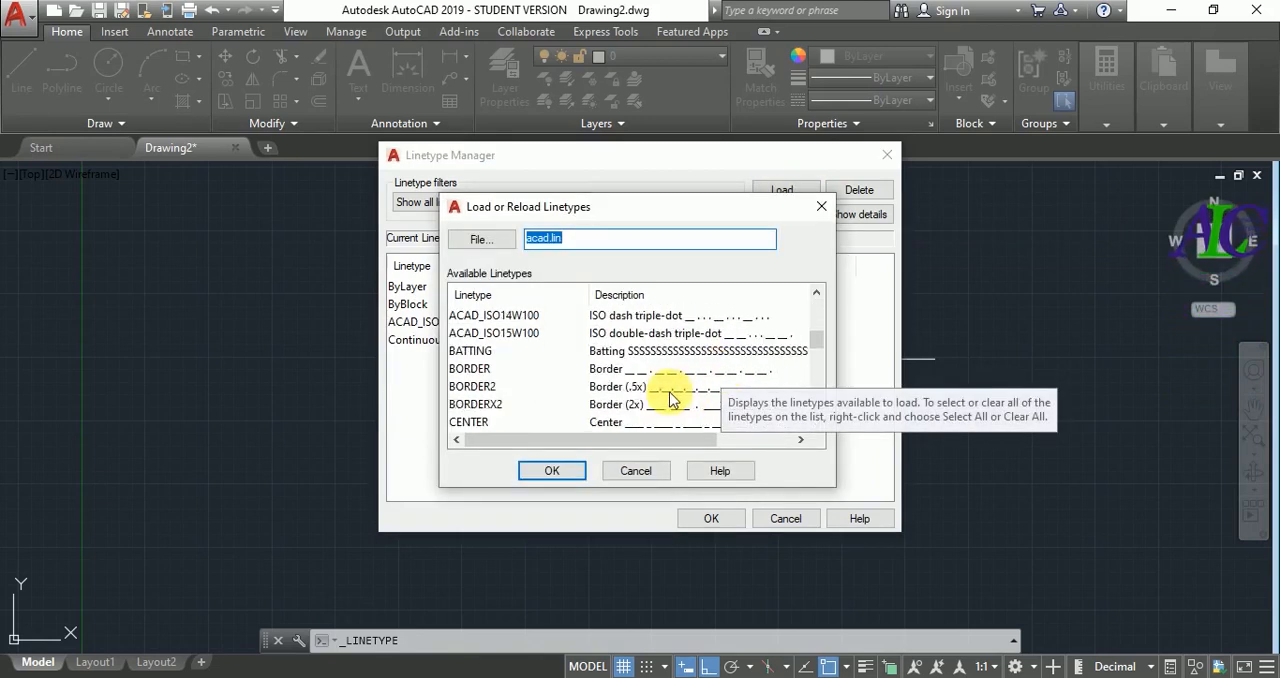
left_click(470, 368)
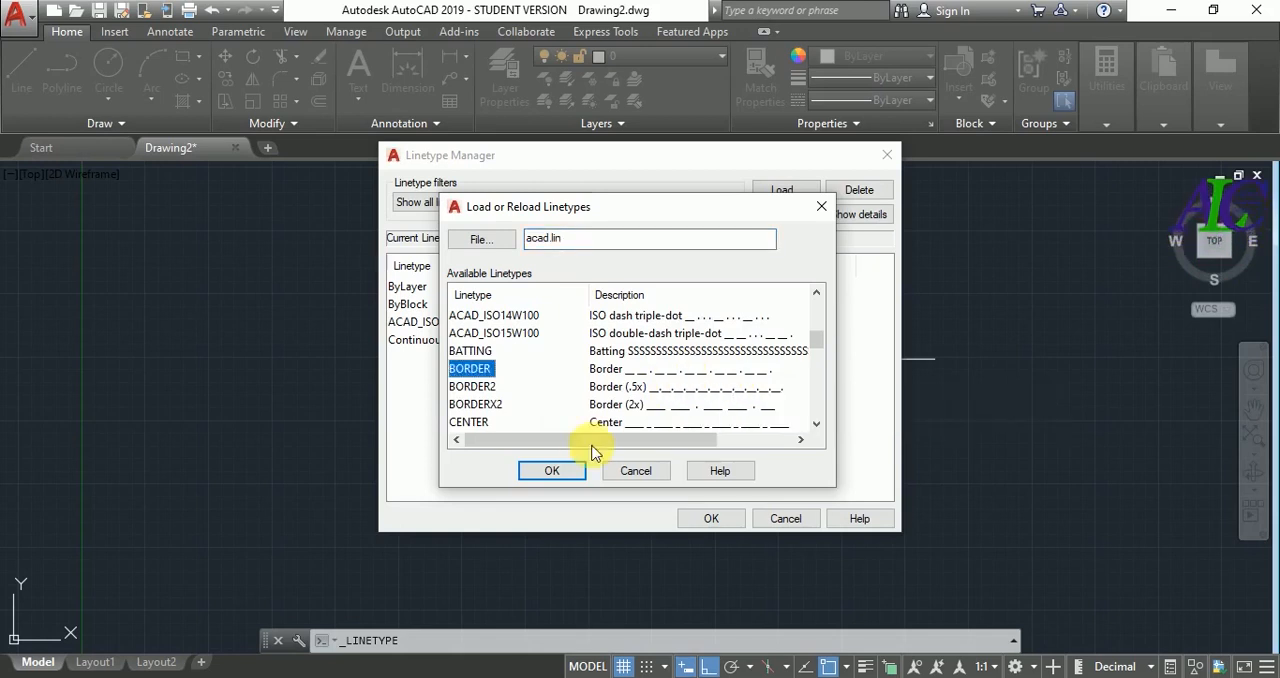
left_click(551, 470)
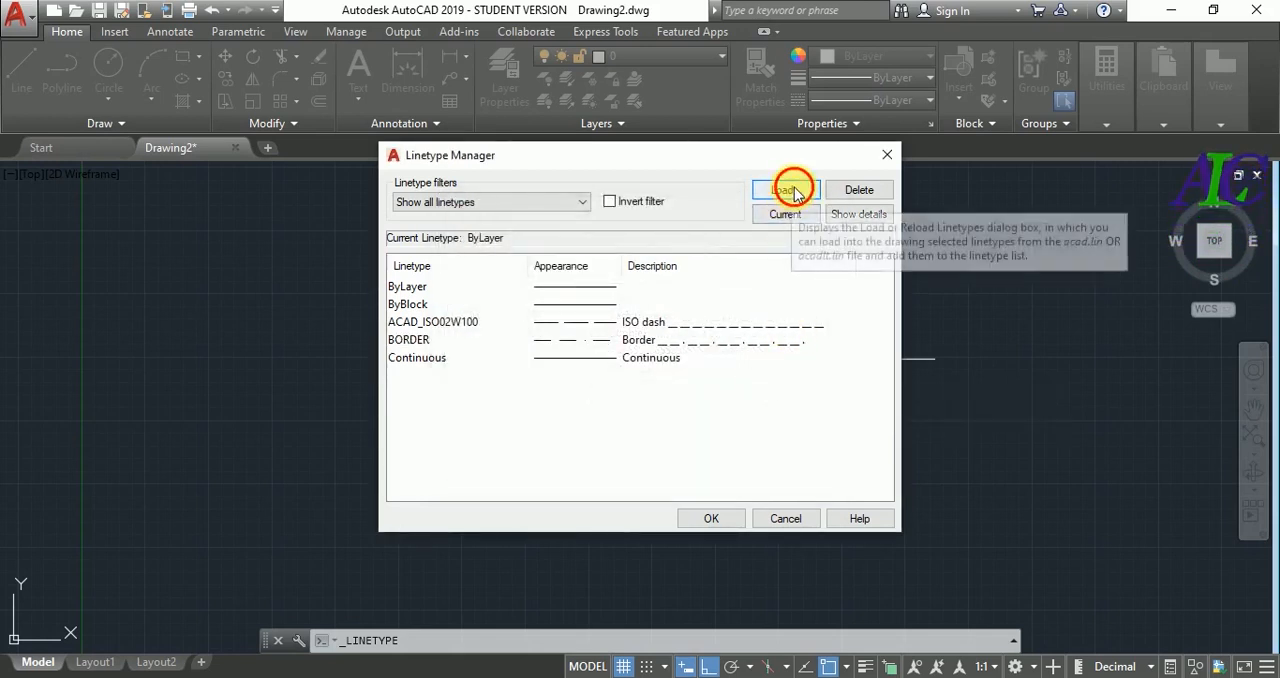
Load the DOT and ZIGZAG linetypes and close the manager
left_click(786, 190)
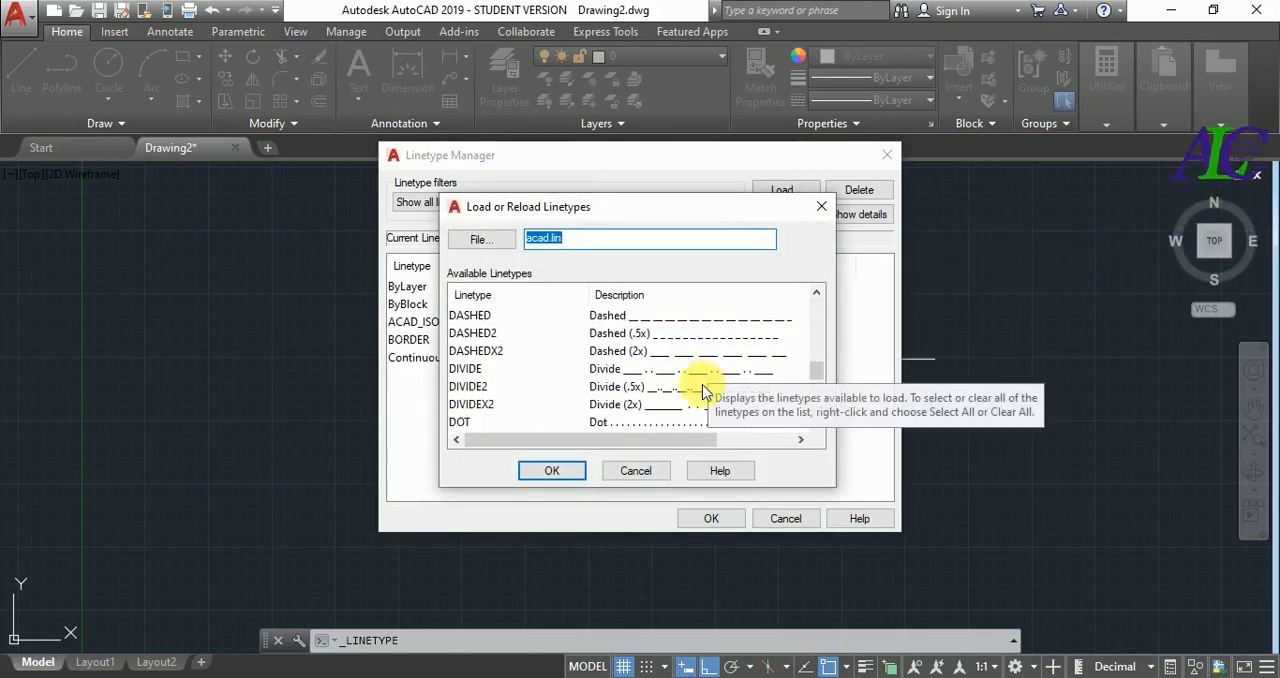
scroll("down", 3)
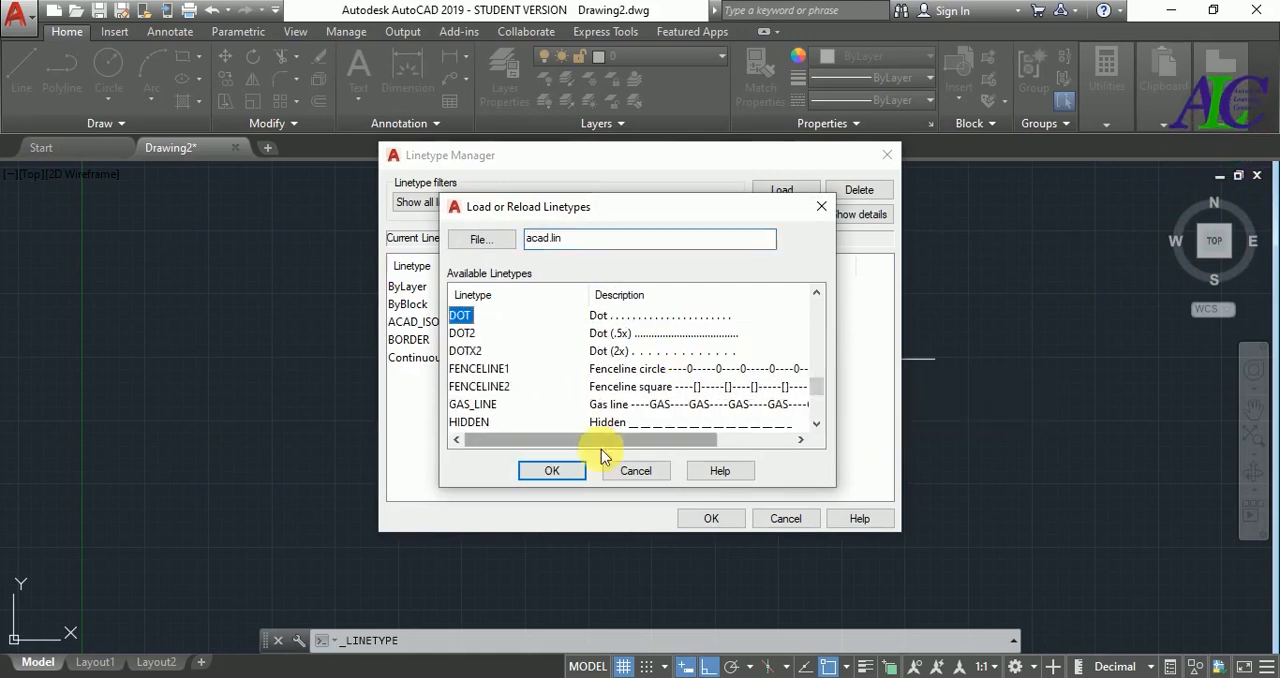
left_click(552, 470)
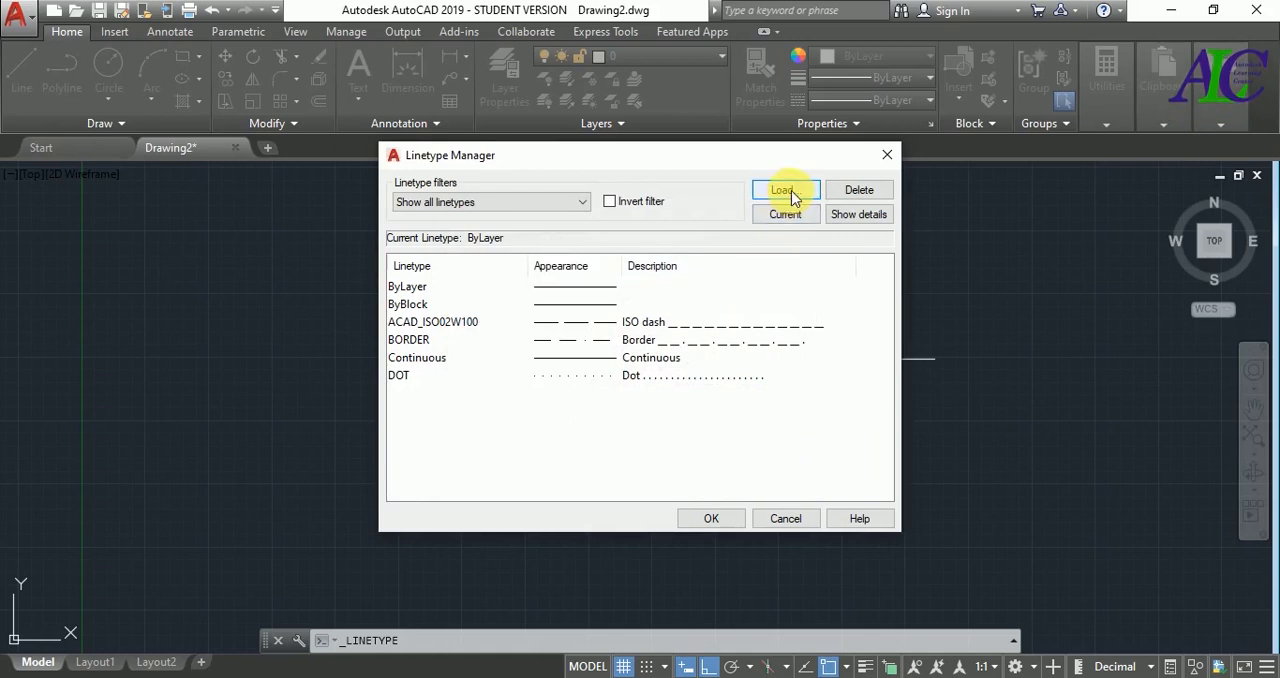
left_click(785, 190)
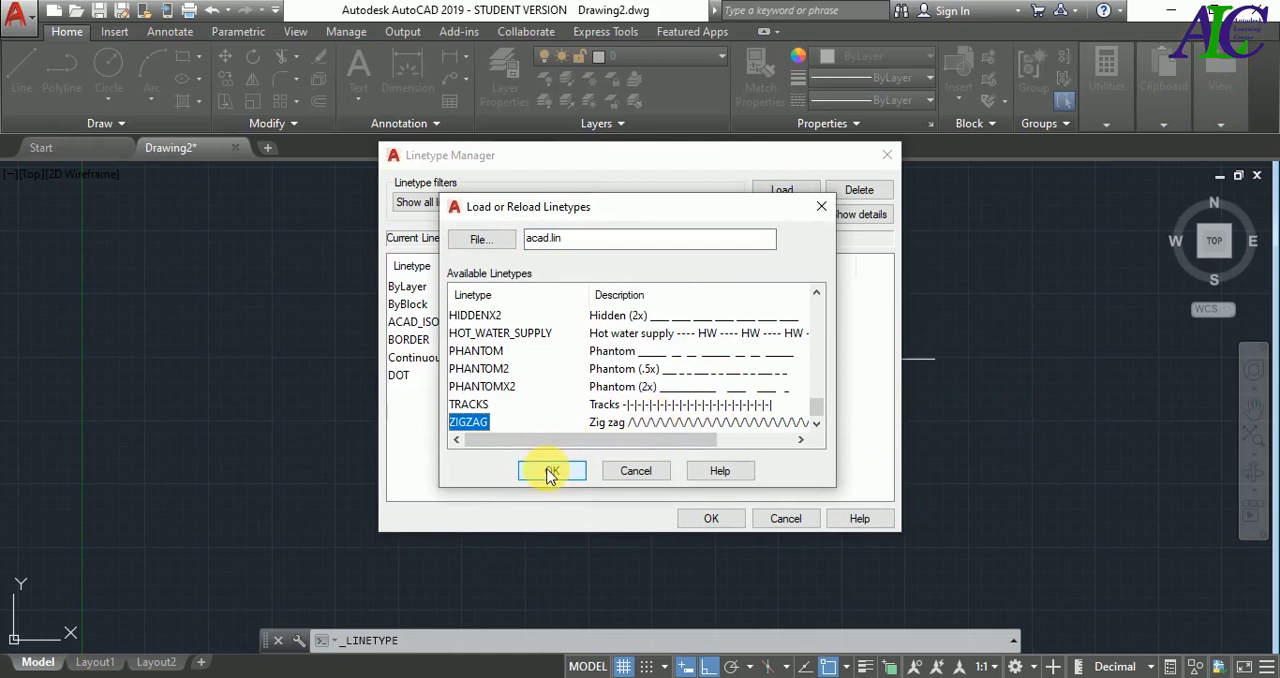
left_click(550, 470)
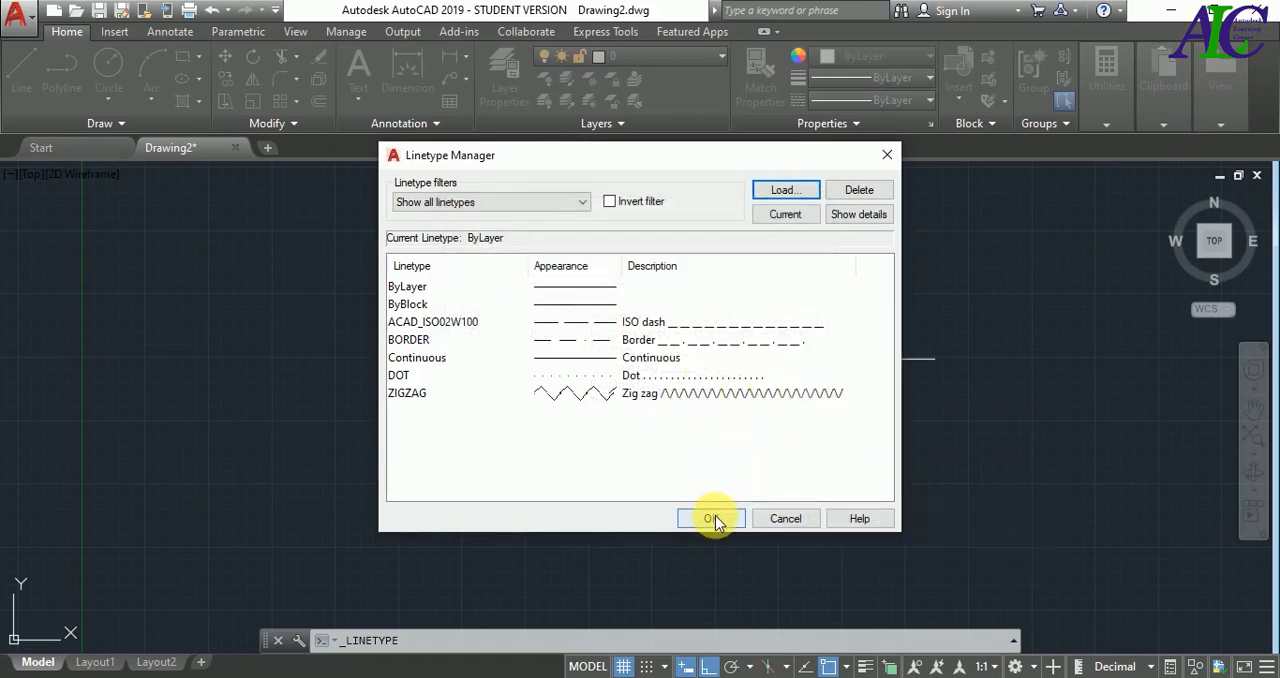
left_click(710, 518)
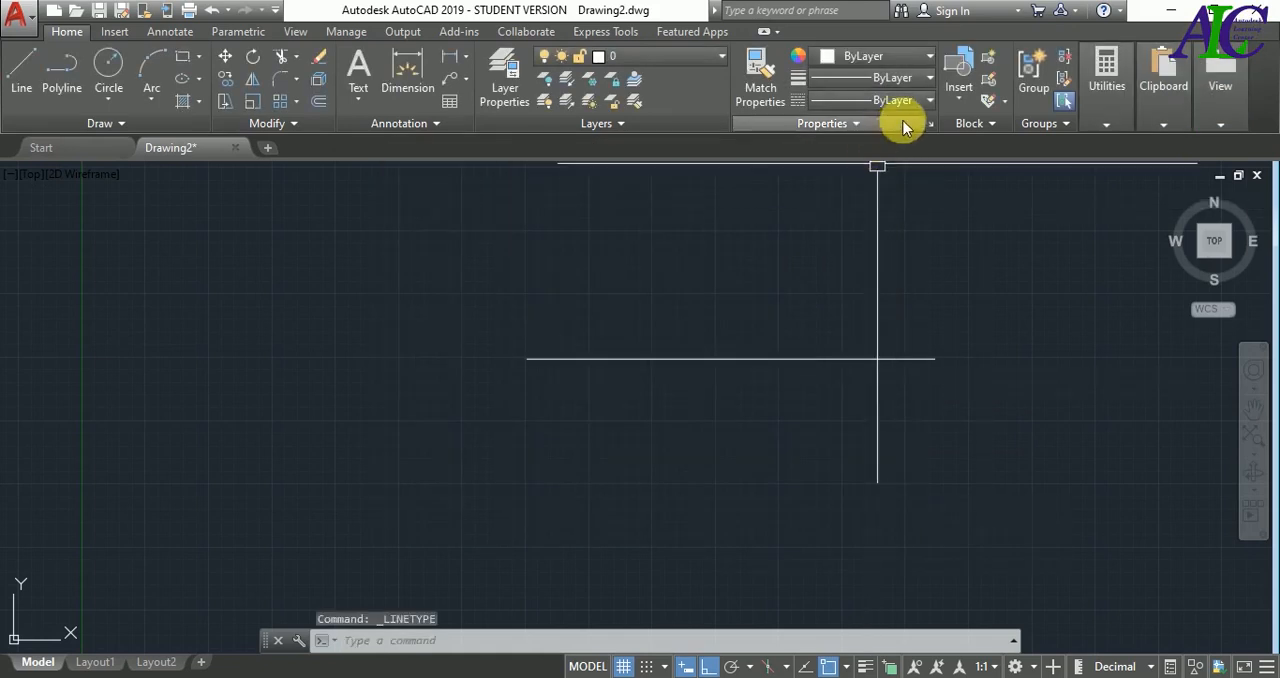
Make ACAD_ISO02W100 current and draw a dashed line below the first one
left_click(928, 99)
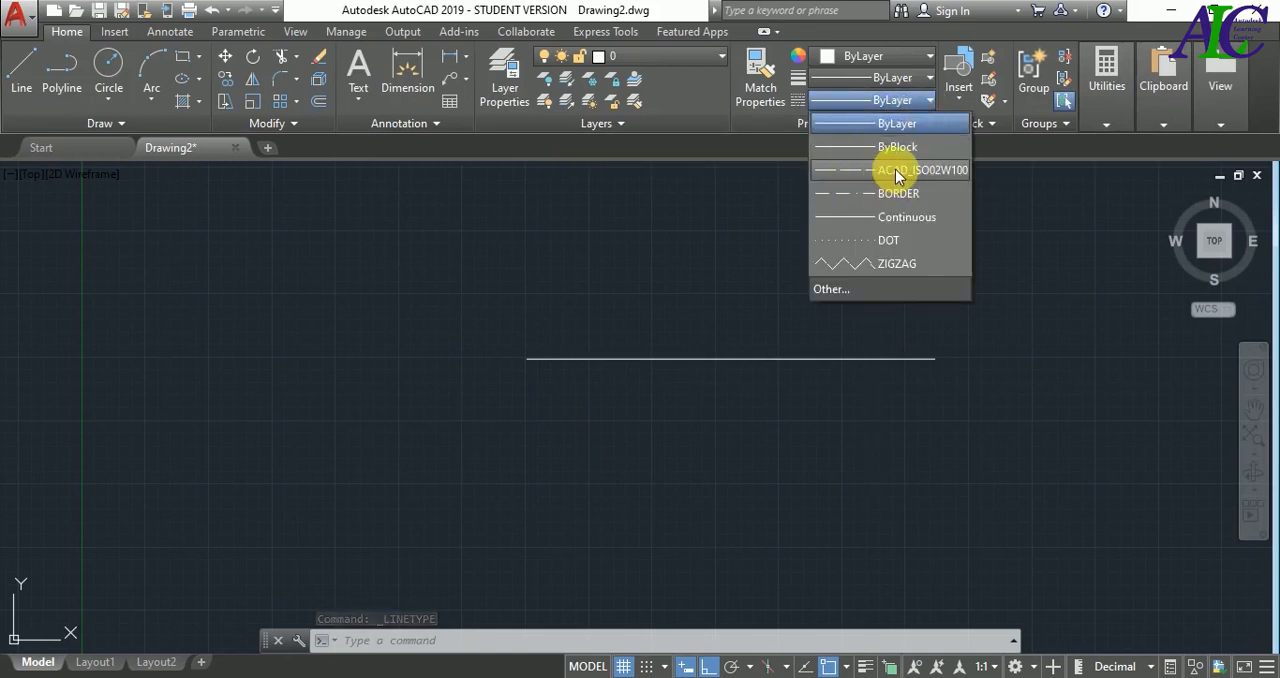
left_click(920, 170)
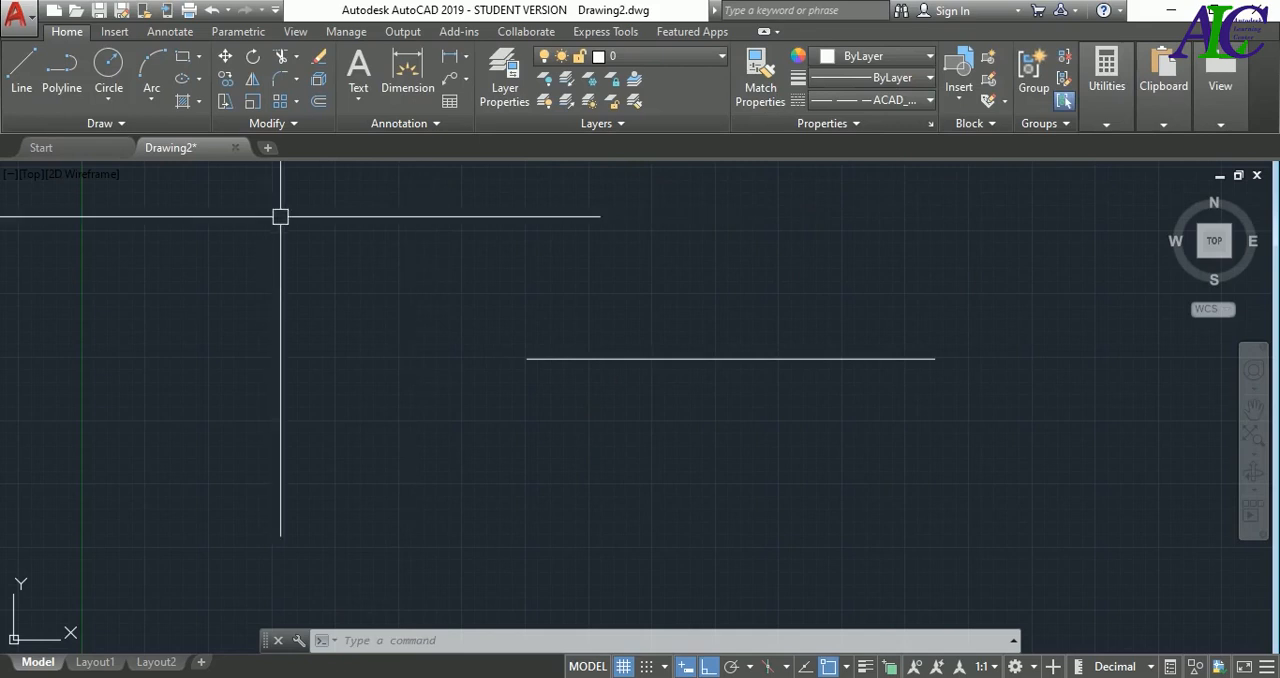
left_click(20, 70)
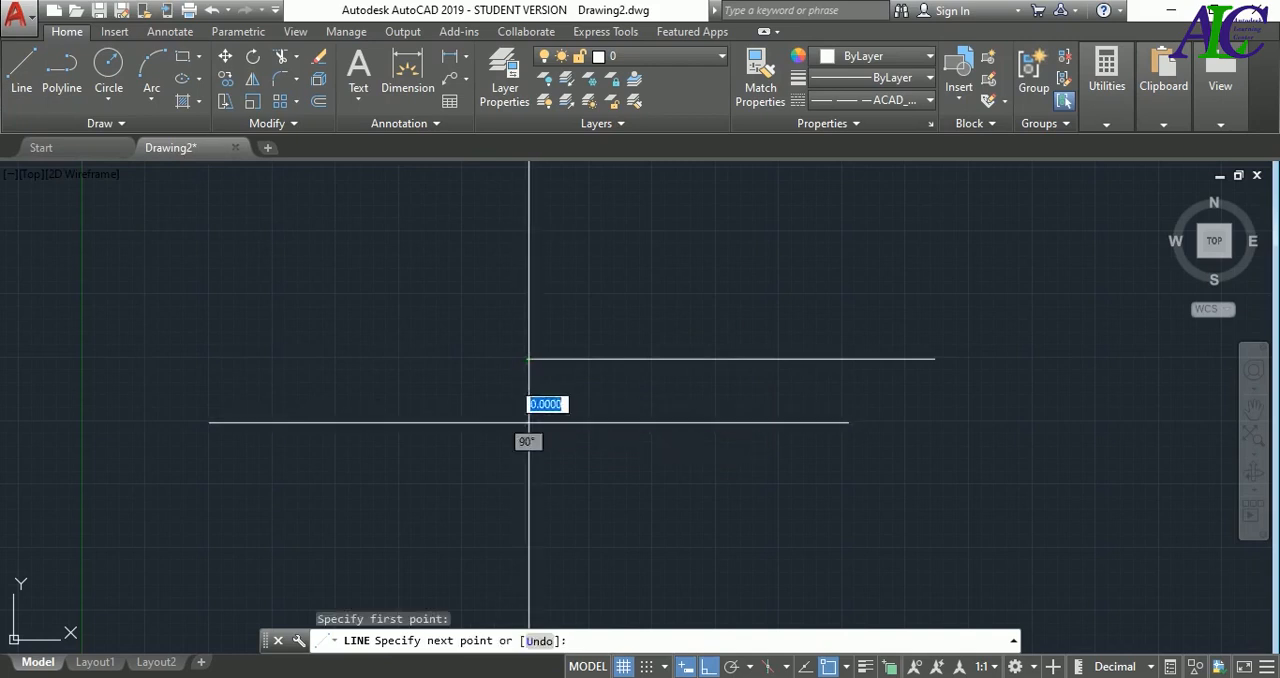
mouse_move(928, 390)
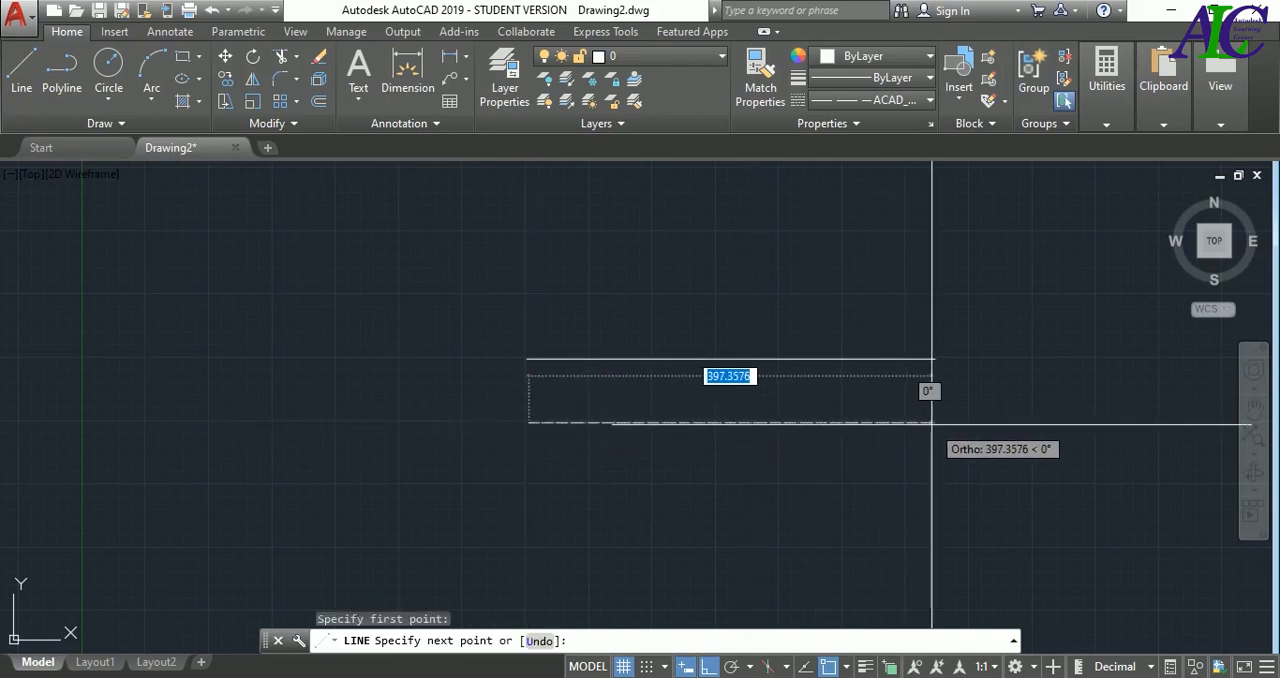
left_click(995, 334)
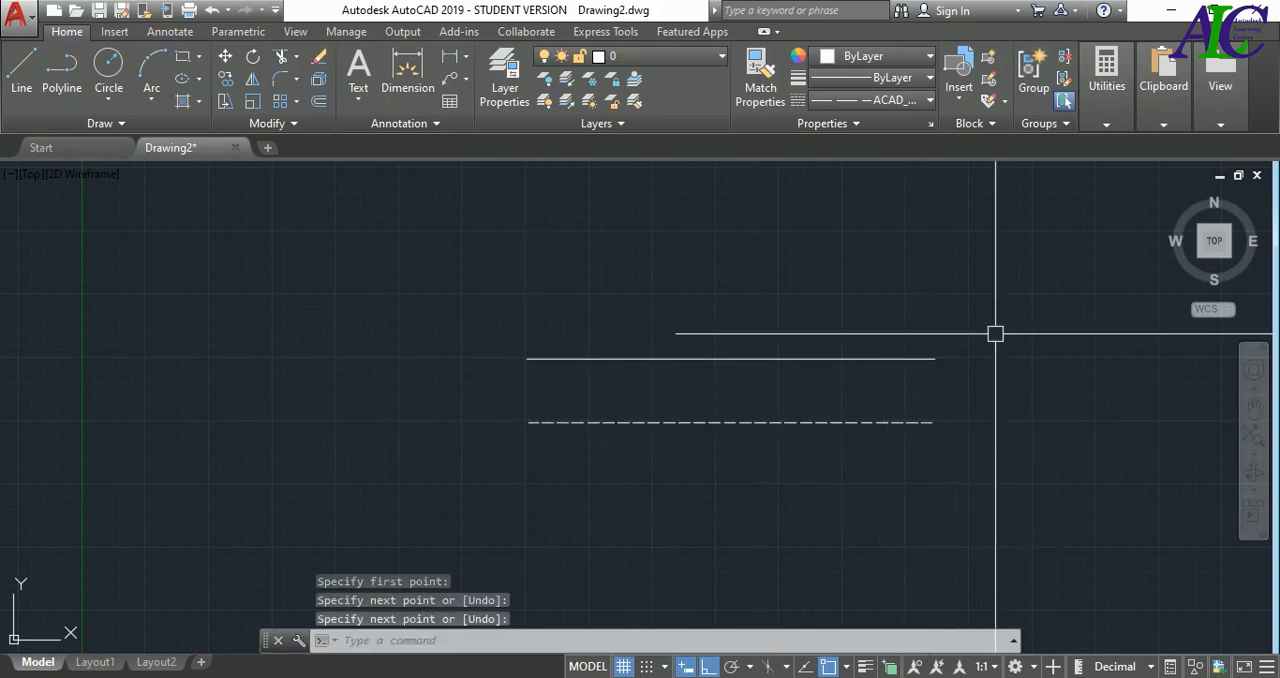
Draw a BORDER linetype line, then make ZIGZAG the current linetype
left_click(928, 99)
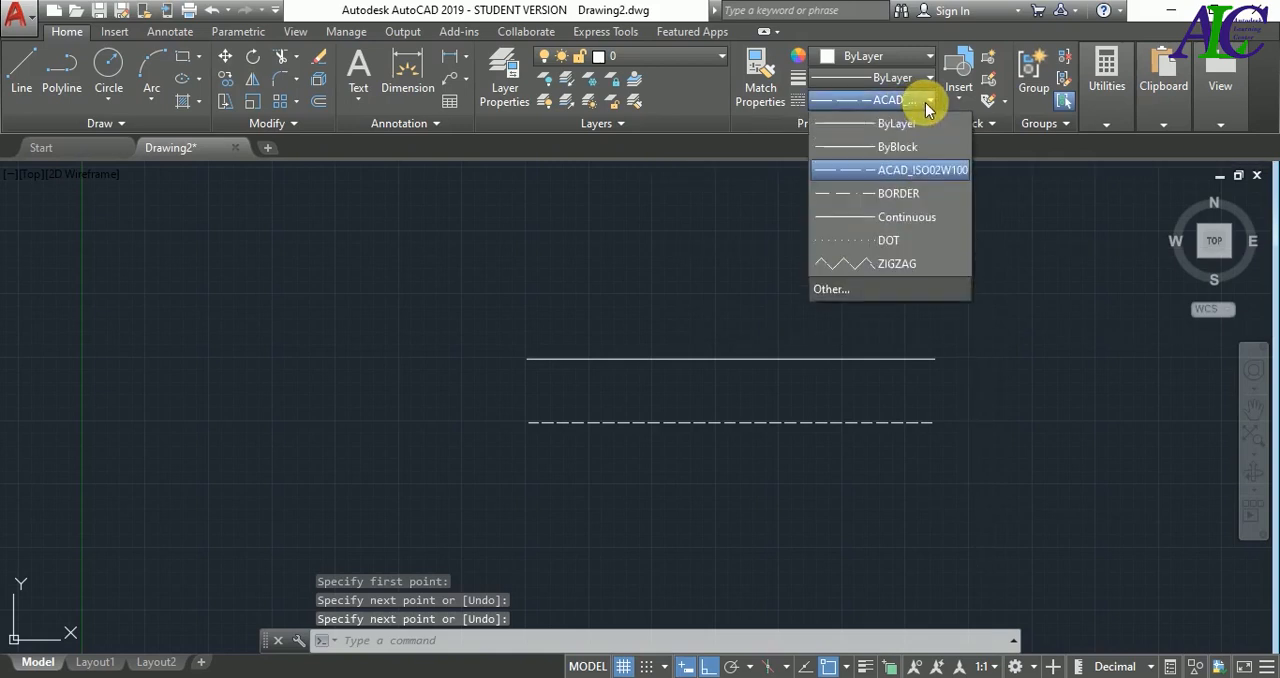
mouse_move(898, 193)
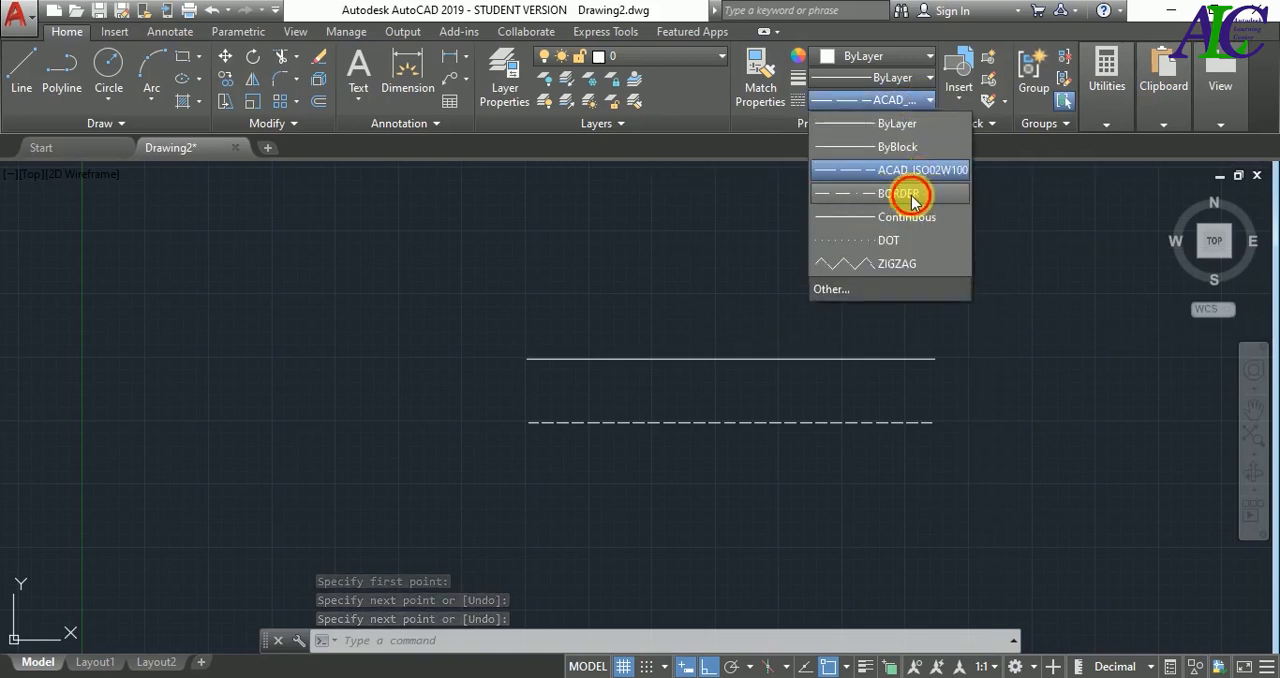
left_click(897, 193)
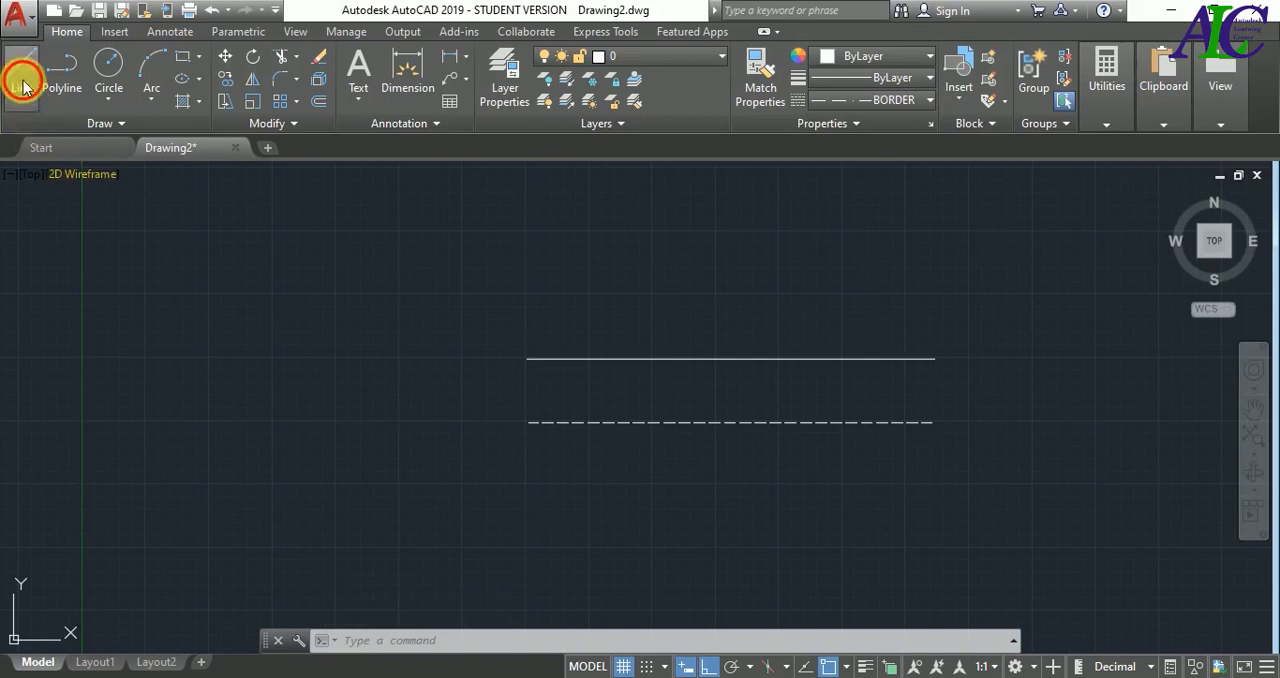
left_click(21, 60)
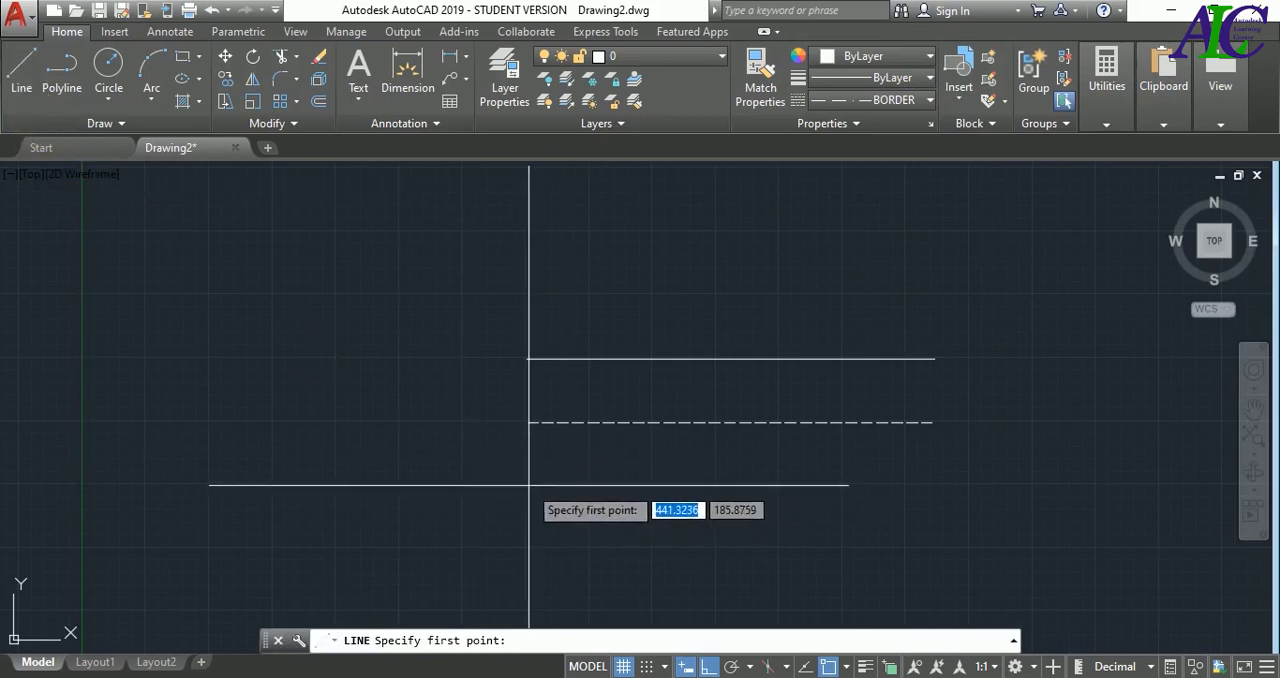
left_click(530, 485)
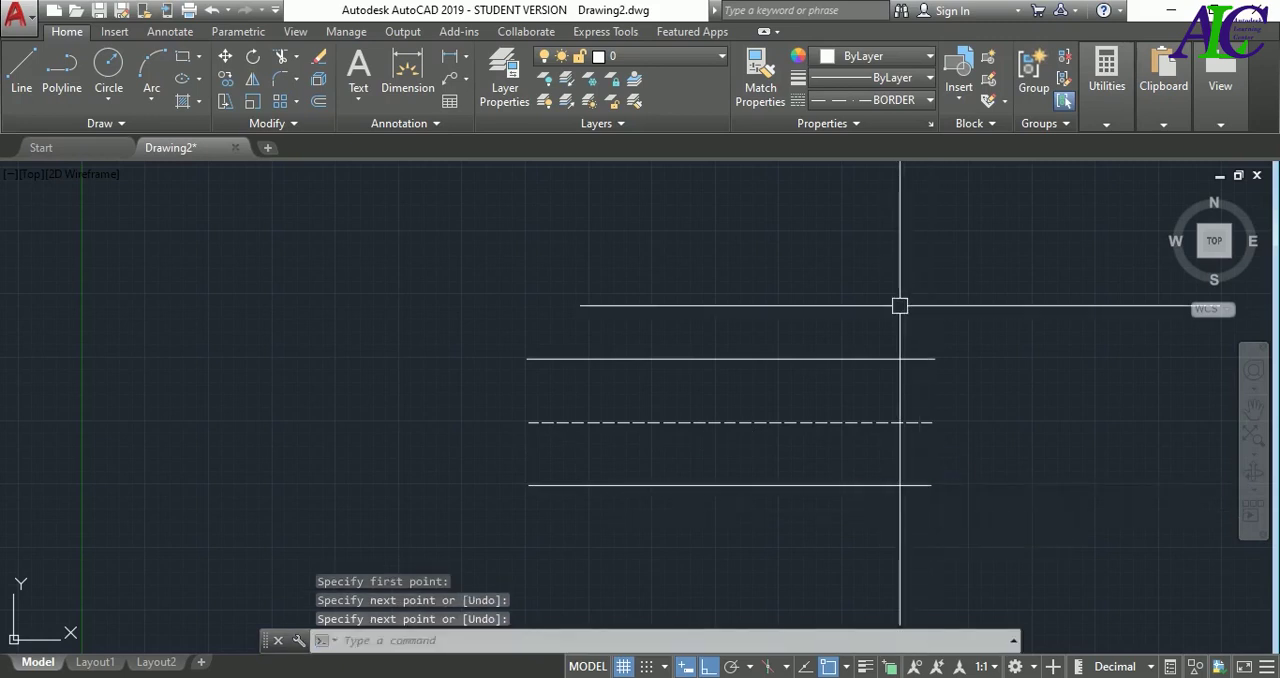
left_click(927, 99)
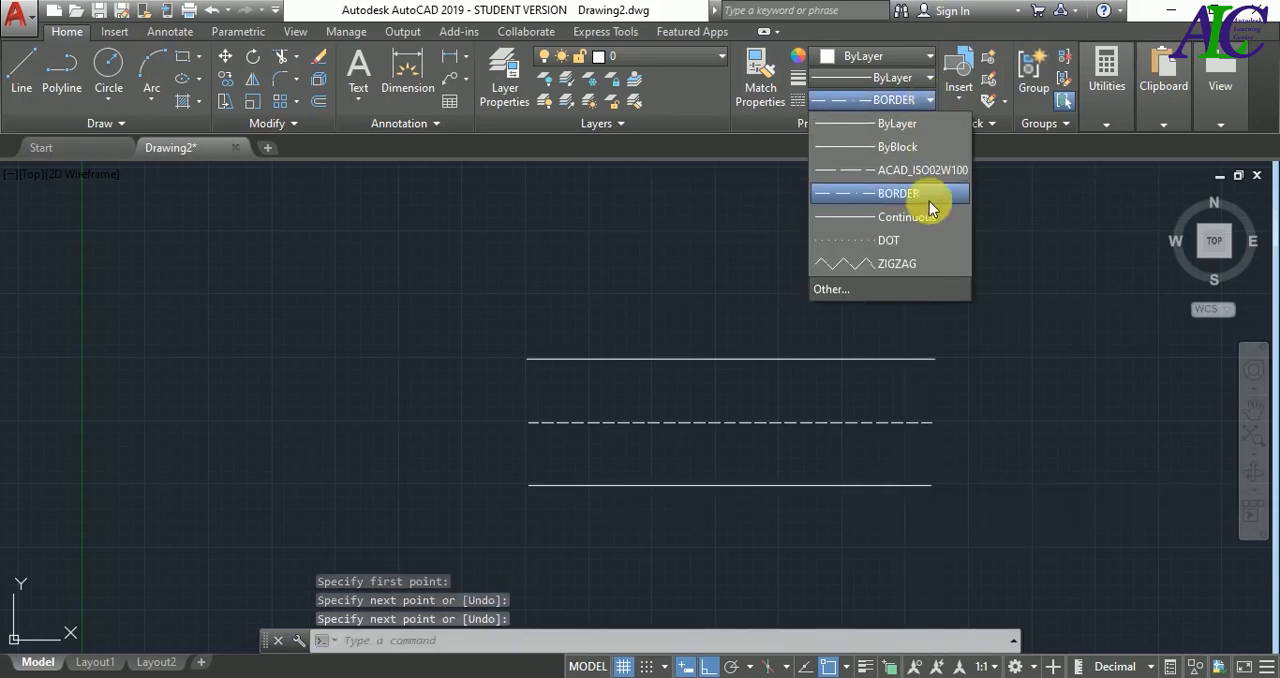
mouse_move(895, 247)
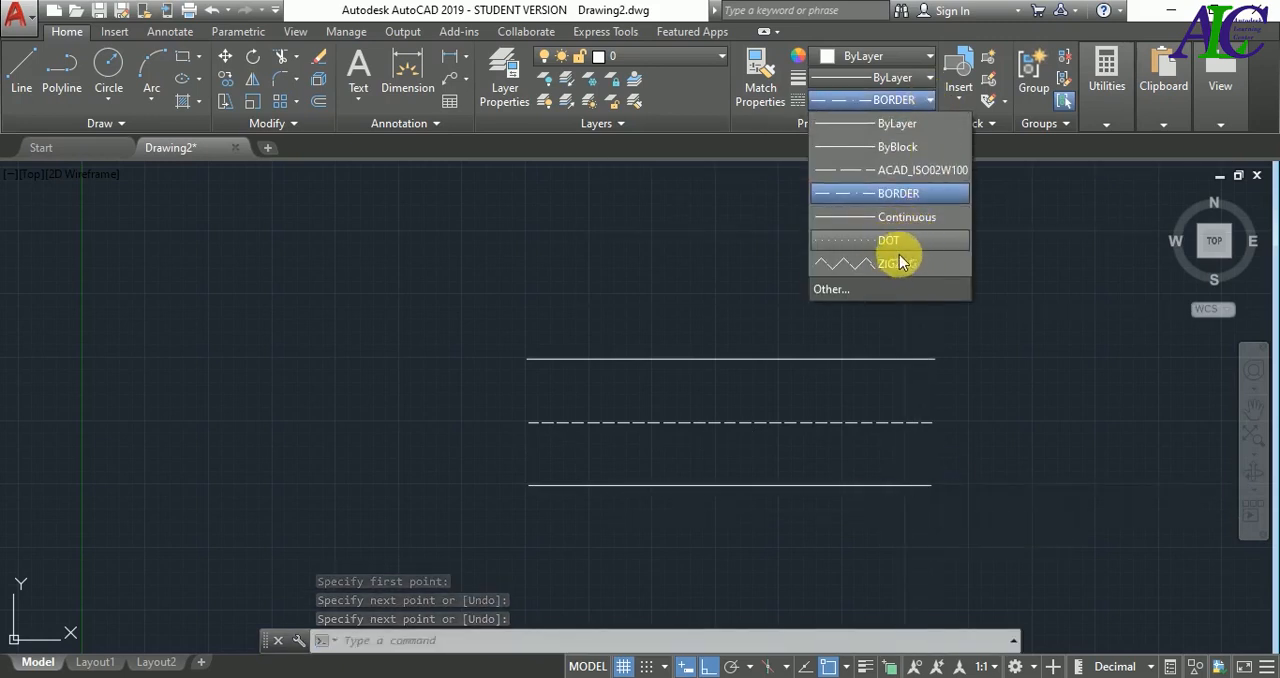
left_click(895, 263)
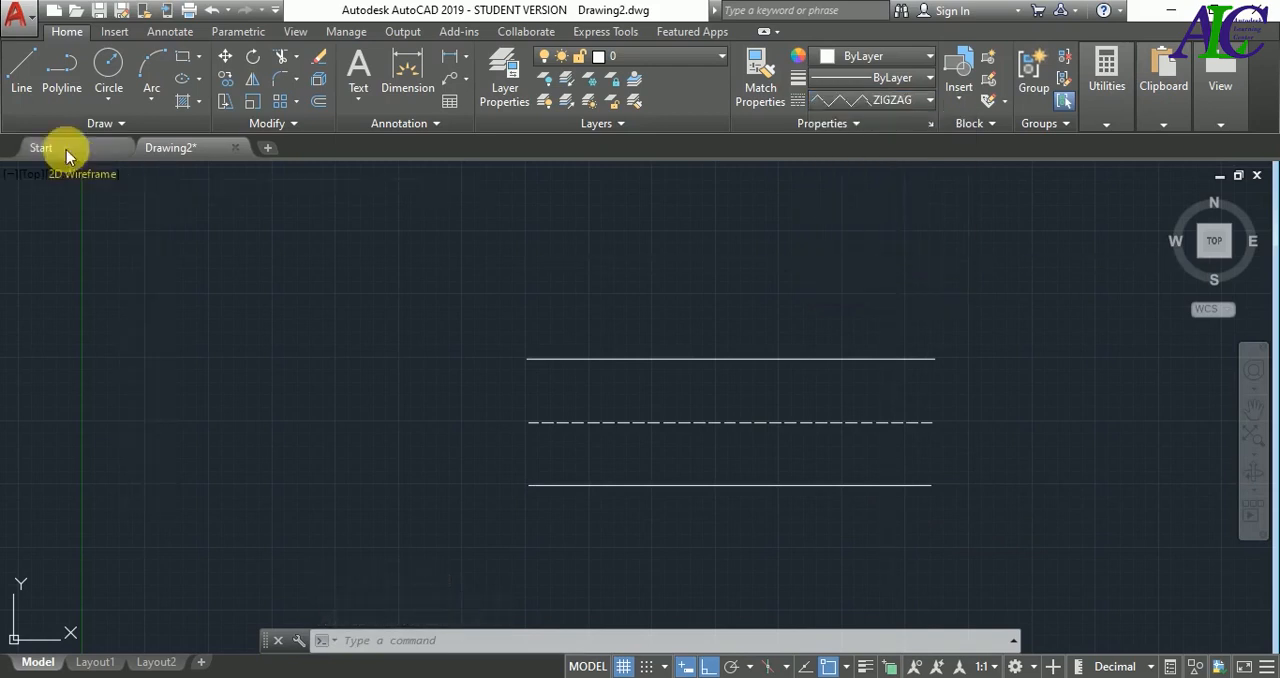
Start the Line command for the bottom ZIGZAG line
left_click(20, 70)
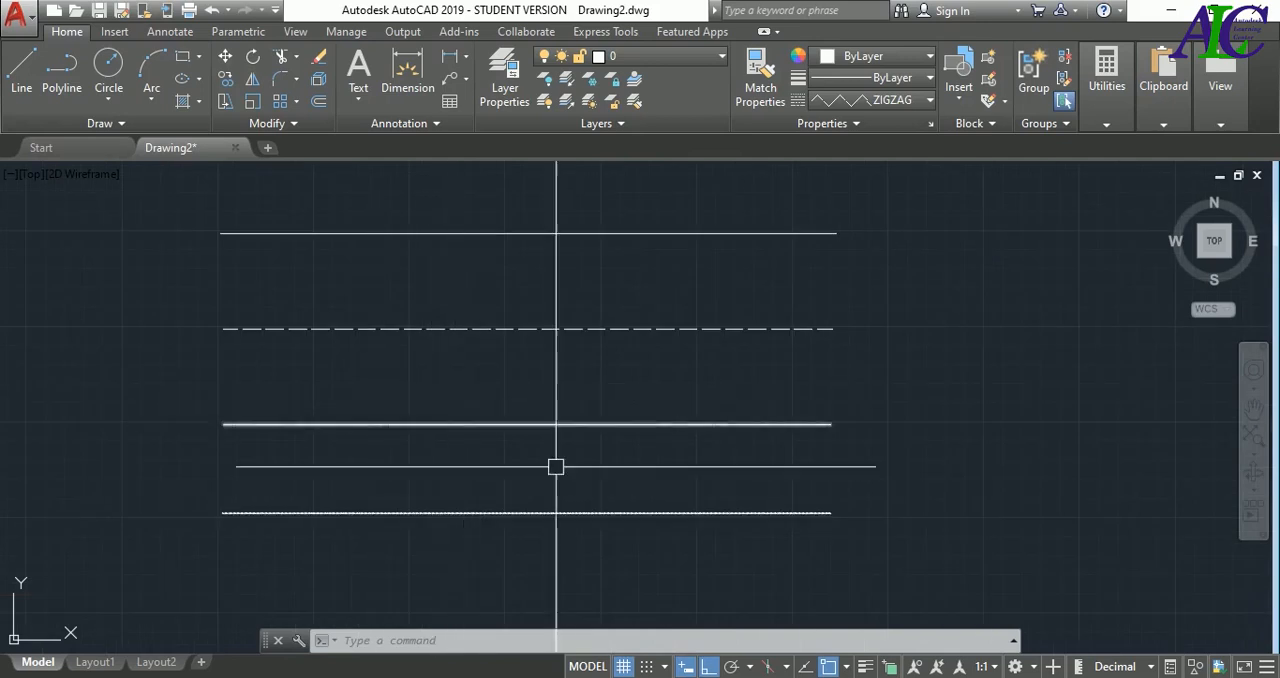
mouse_move(684, 467)
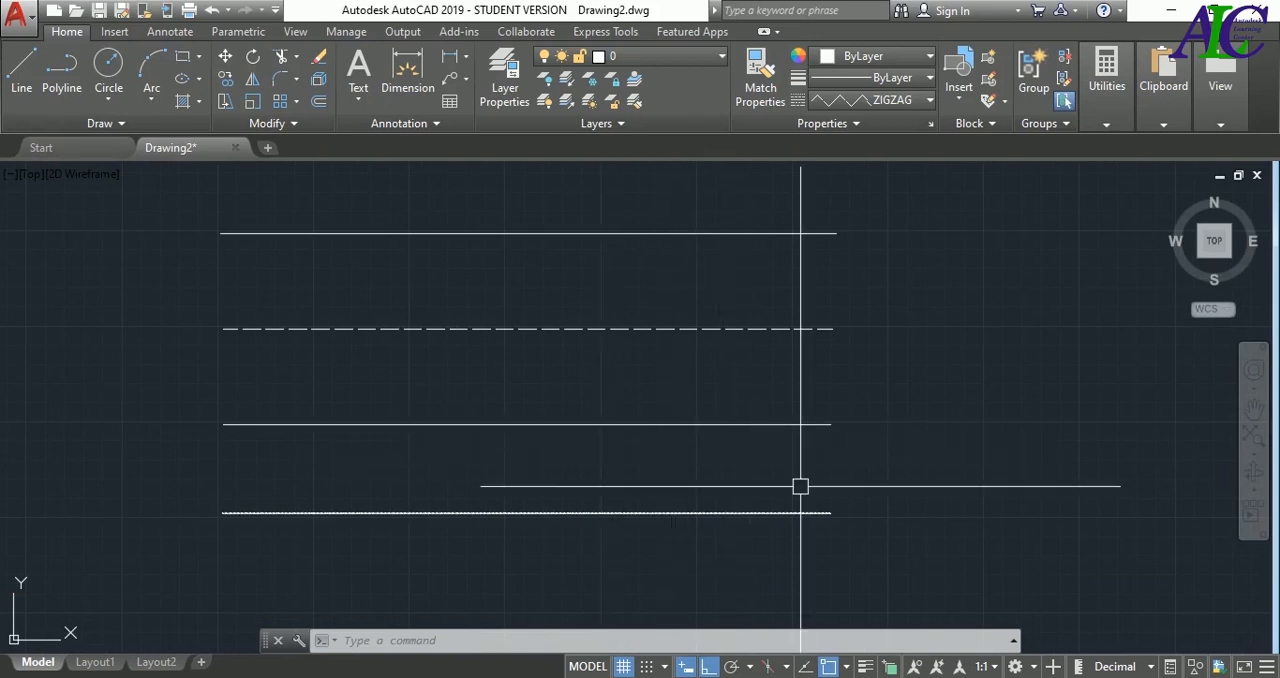
Set the linetype scale (LTS) to 5, then begin entering LTS again
type("LT")
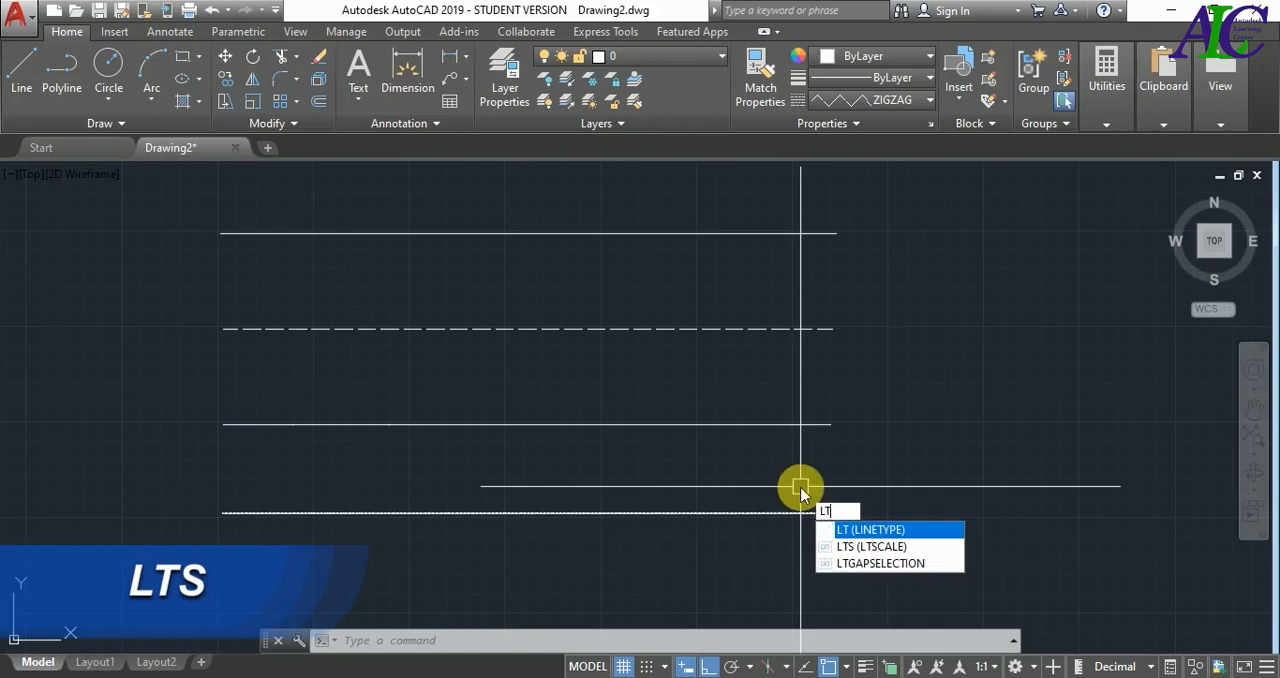
type("S")
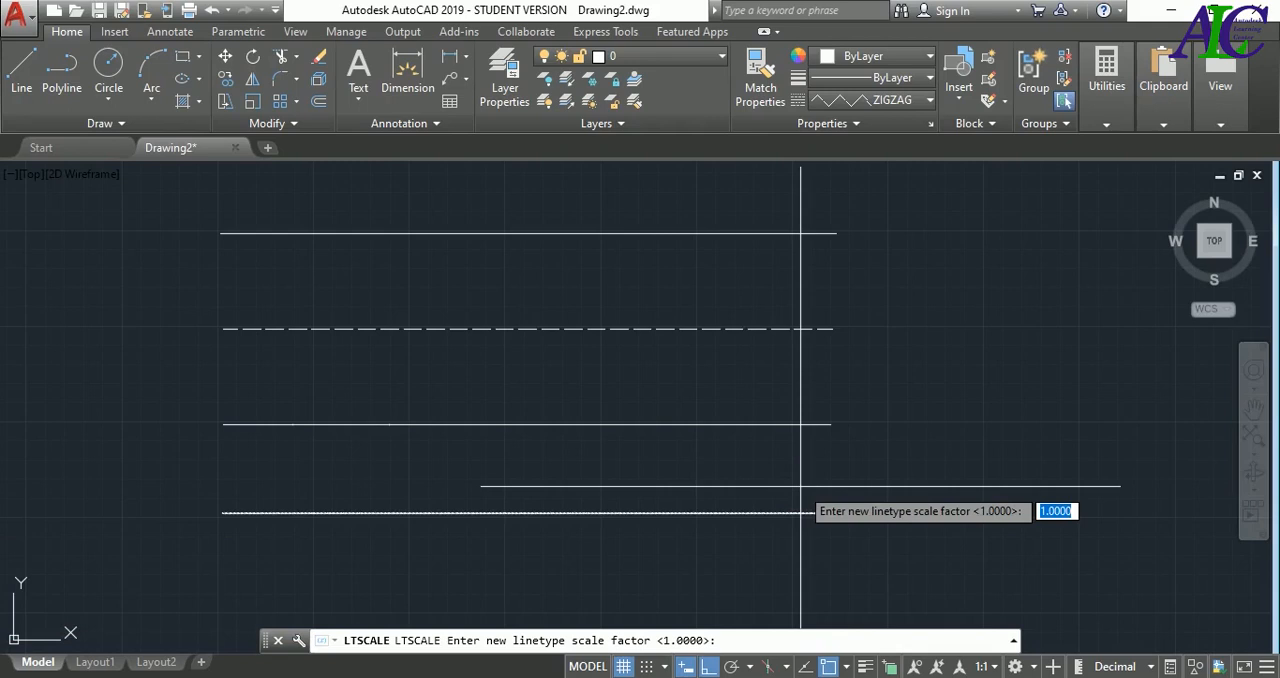
type("5")
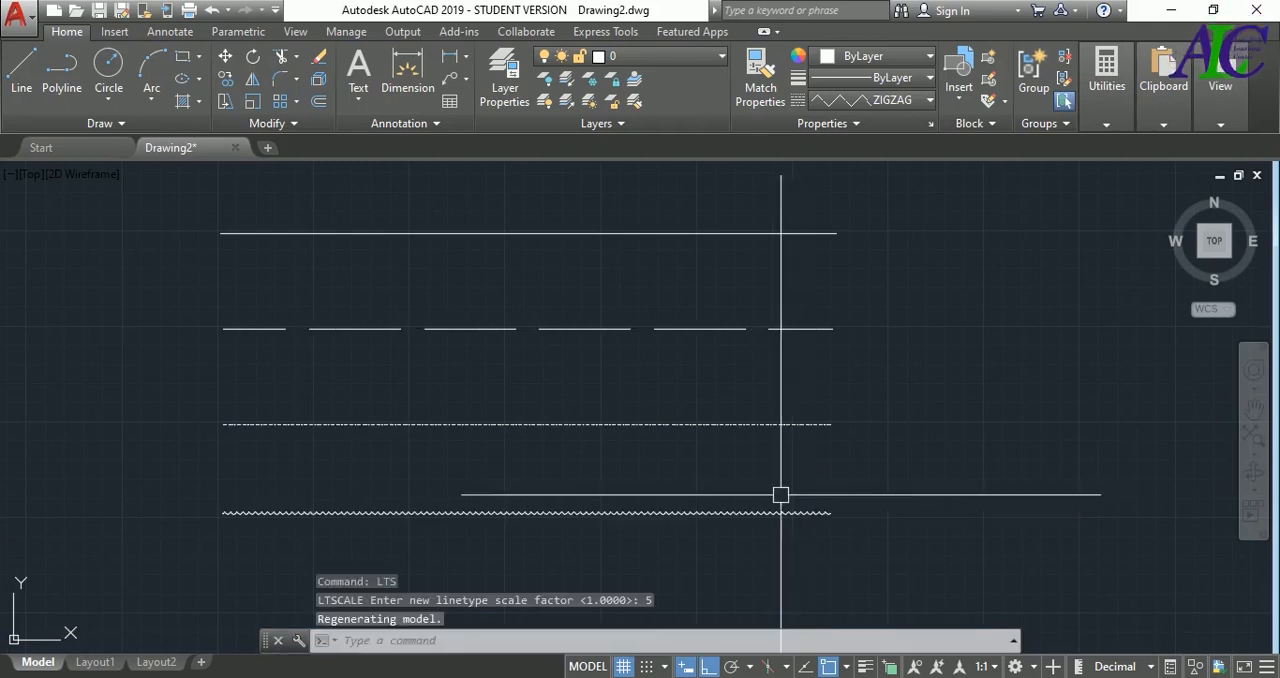
mouse_move(372, 315)
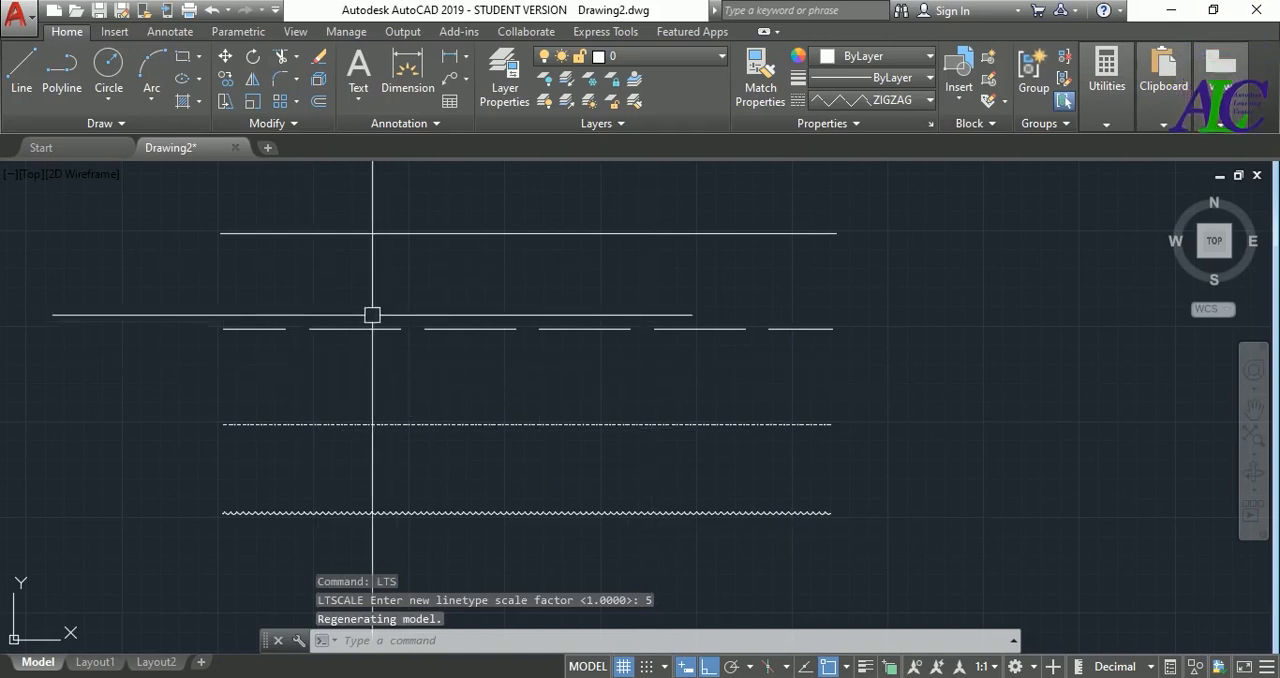
mouse_move(795, 456)
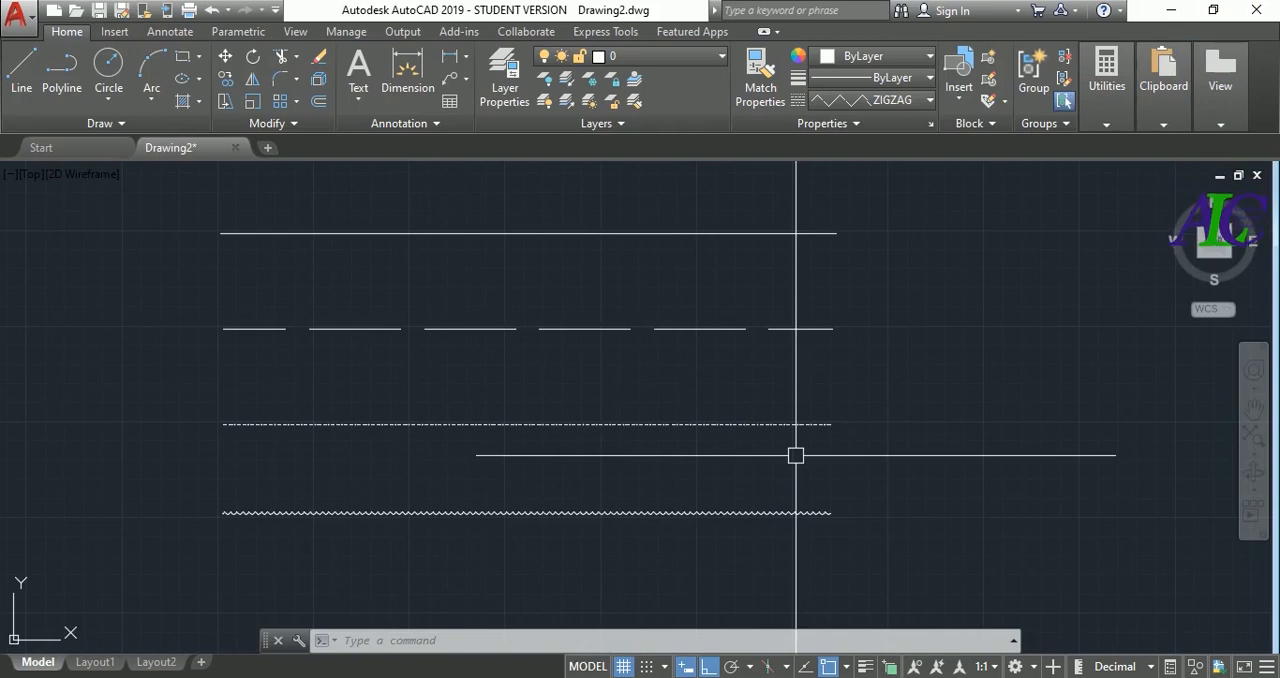
left_click(796, 456)
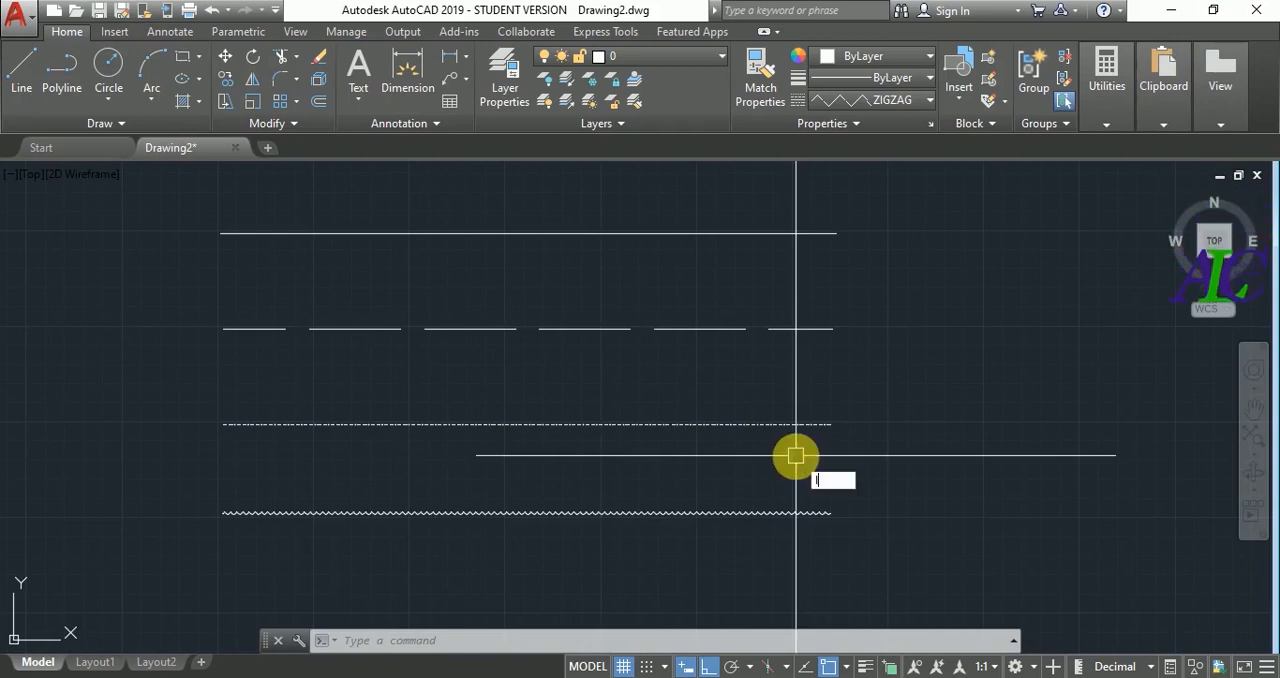
type("LTS")
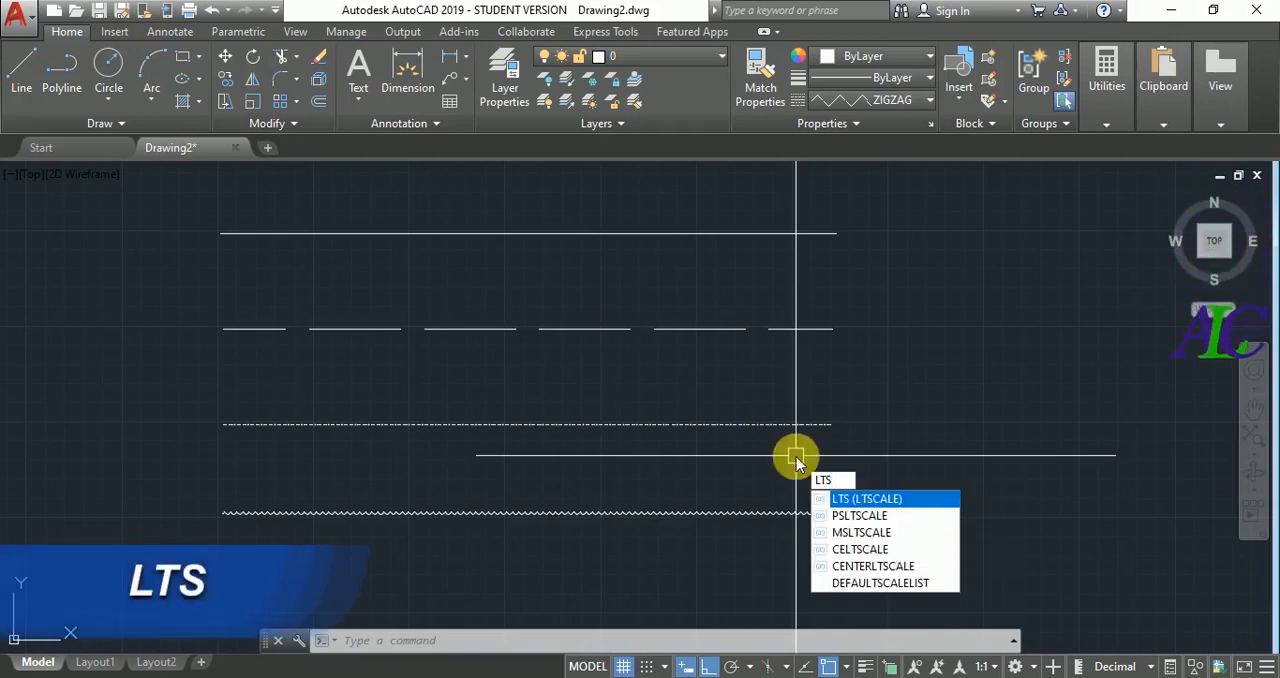